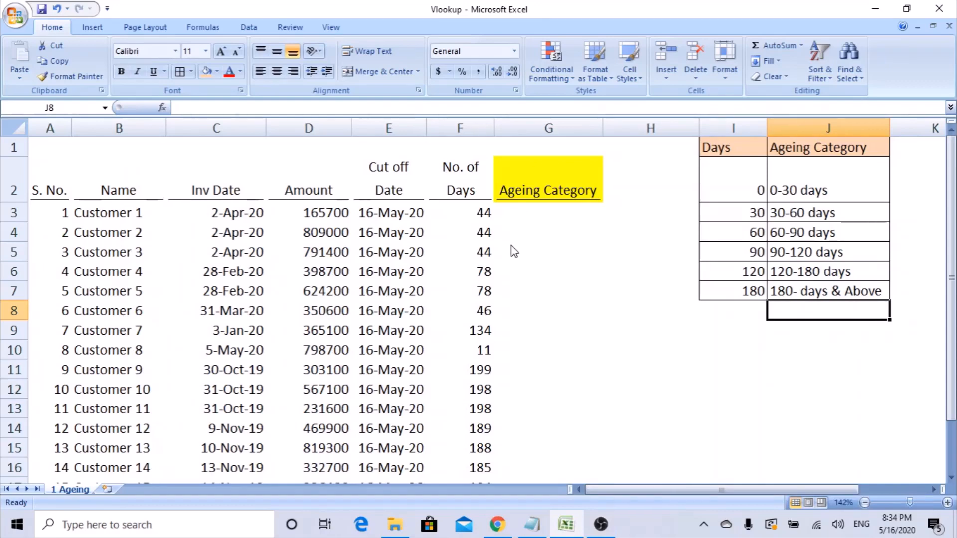
pyautogui.moveTo(510, 247)
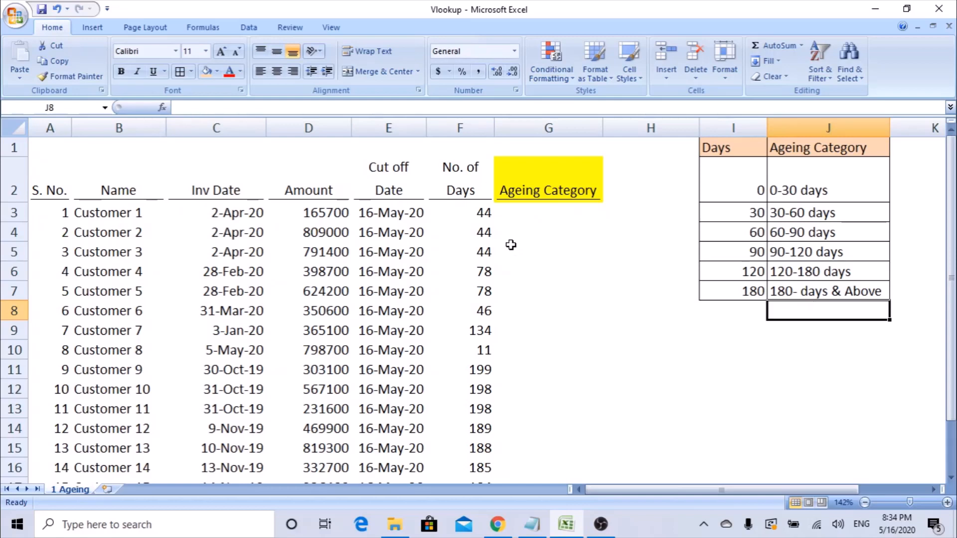
pyautogui.moveTo(518, 196)
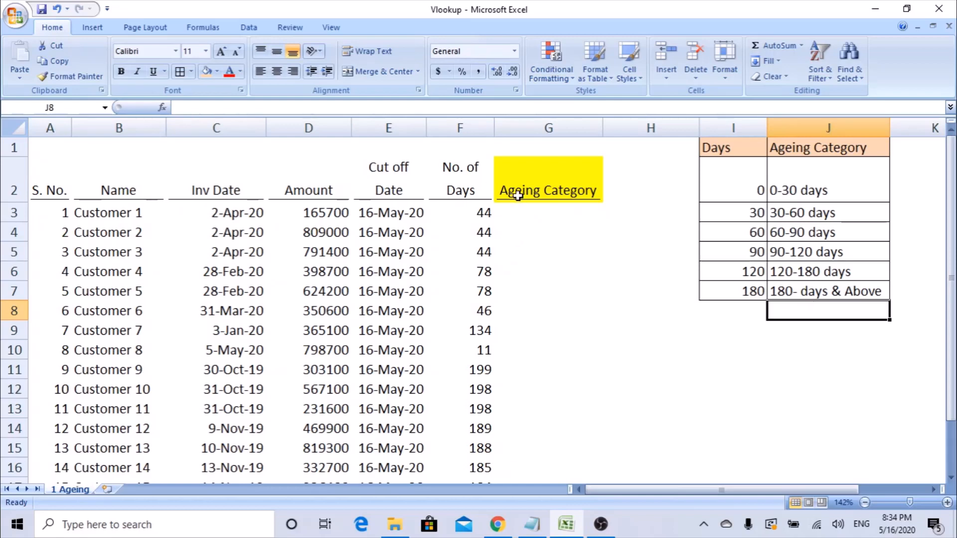
pyautogui.moveTo(182, 189)
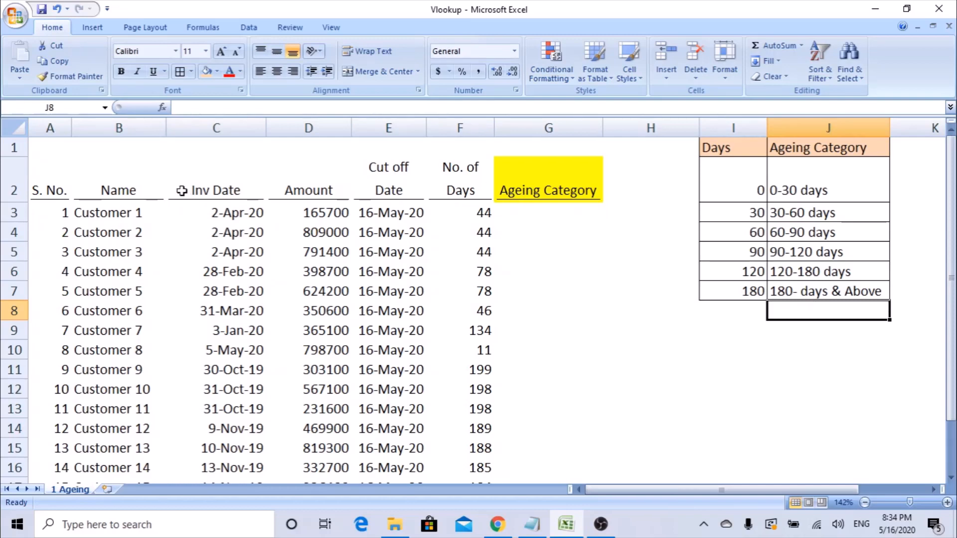
pyautogui.moveTo(126, 462)
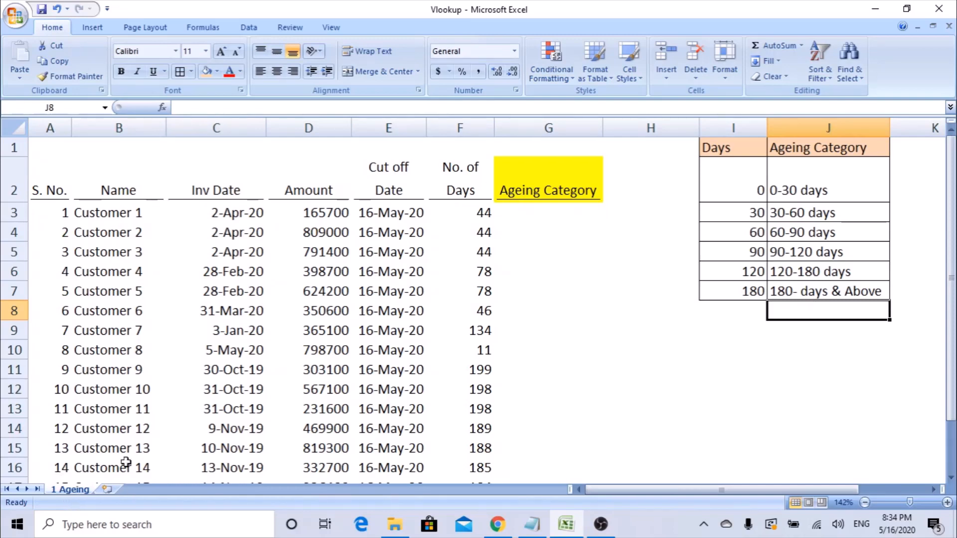
pyautogui.moveTo(50, 189)
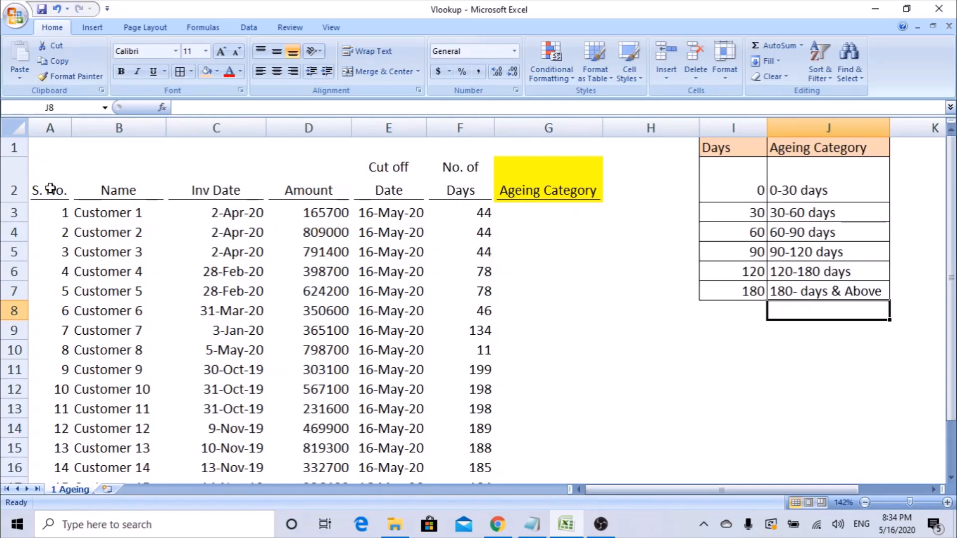
# Review the customer, Inv Date and Cut off Date columns and the No. of Days formula.
pyautogui.click(118, 213)
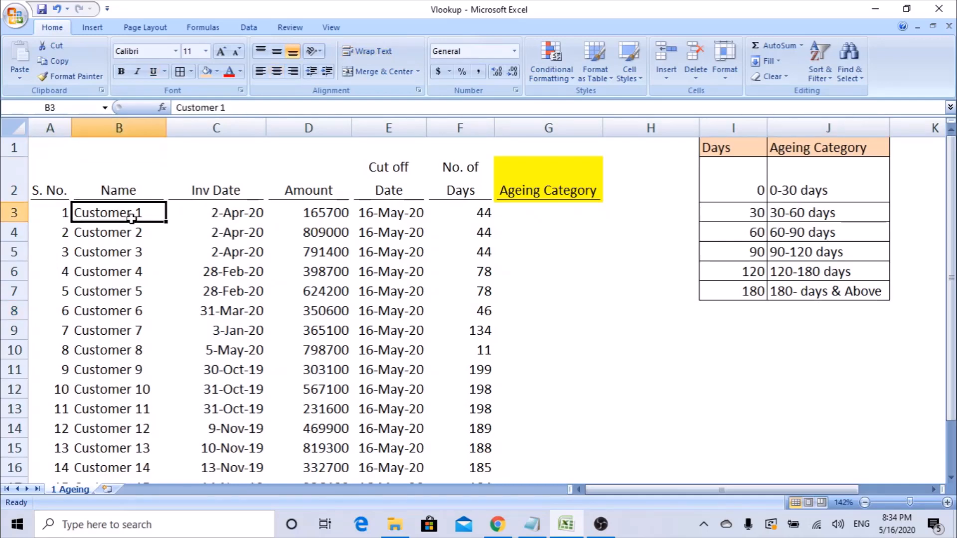
pyautogui.click(215, 189)
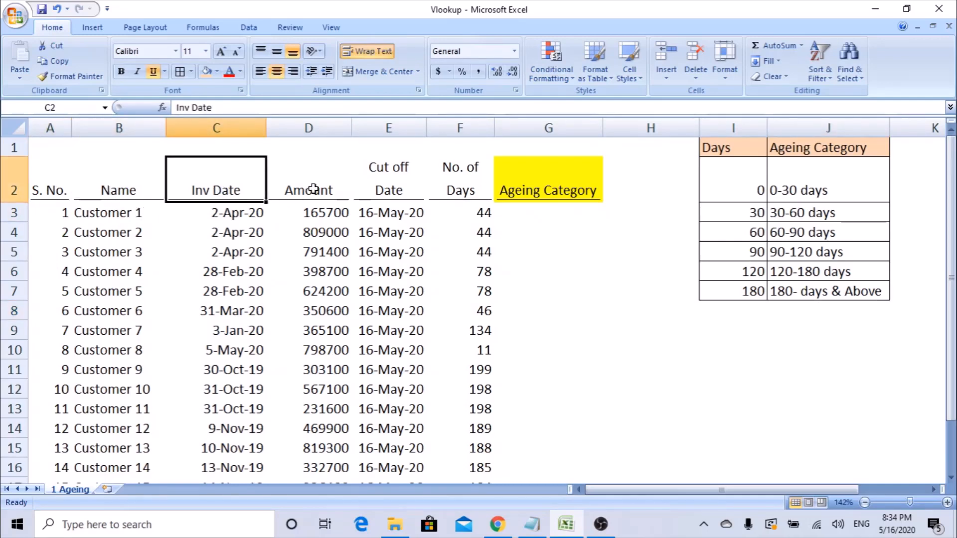
pyautogui.click(387, 179)
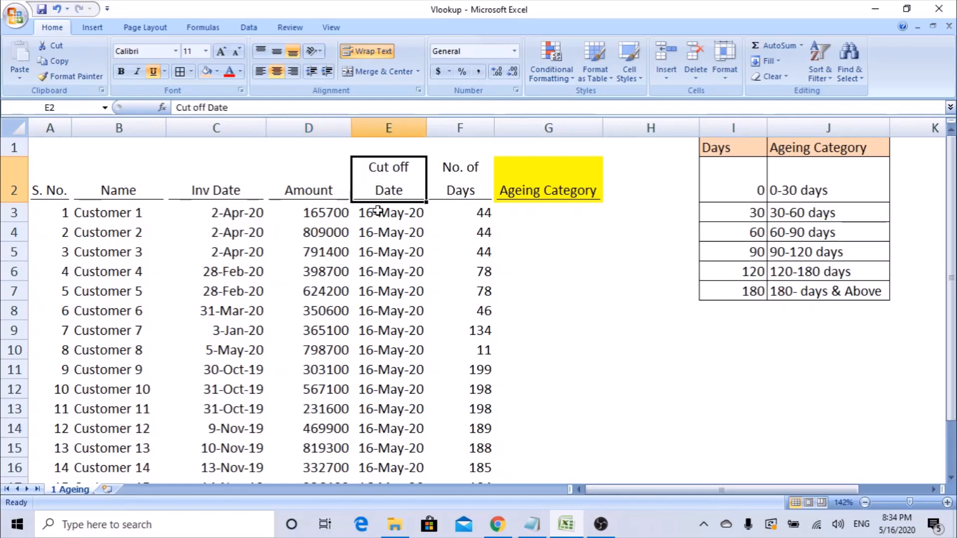
pyautogui.click(389, 212)
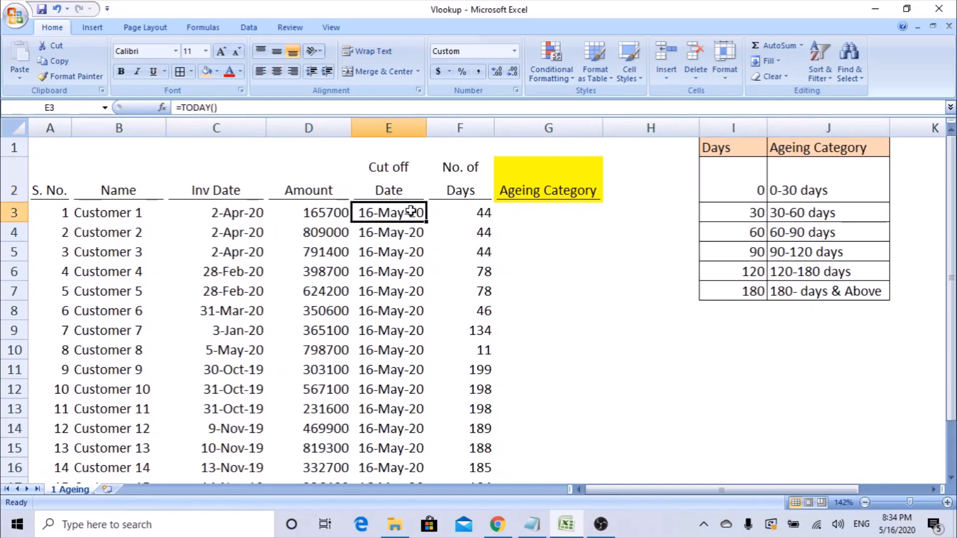
pyautogui.click(459, 213)
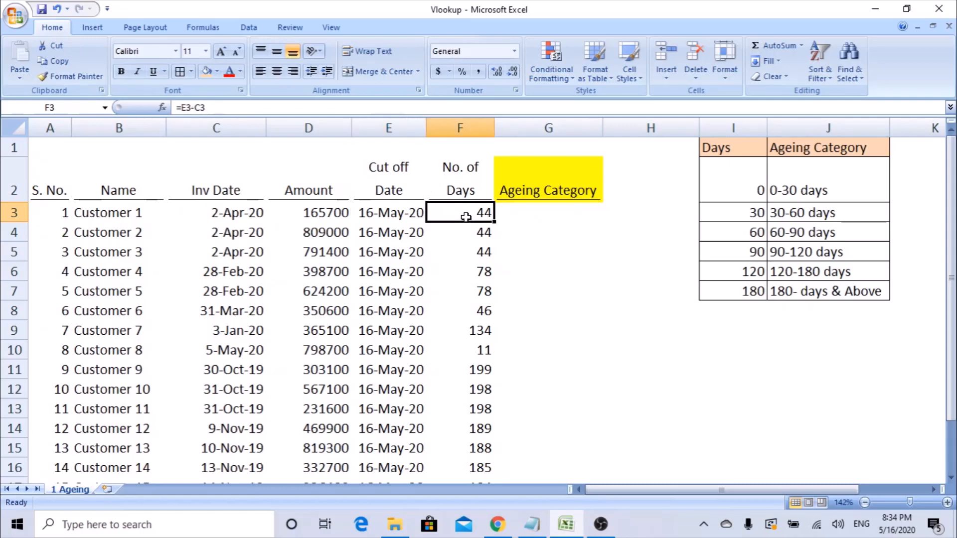
pyautogui.doubleClick(460, 212)
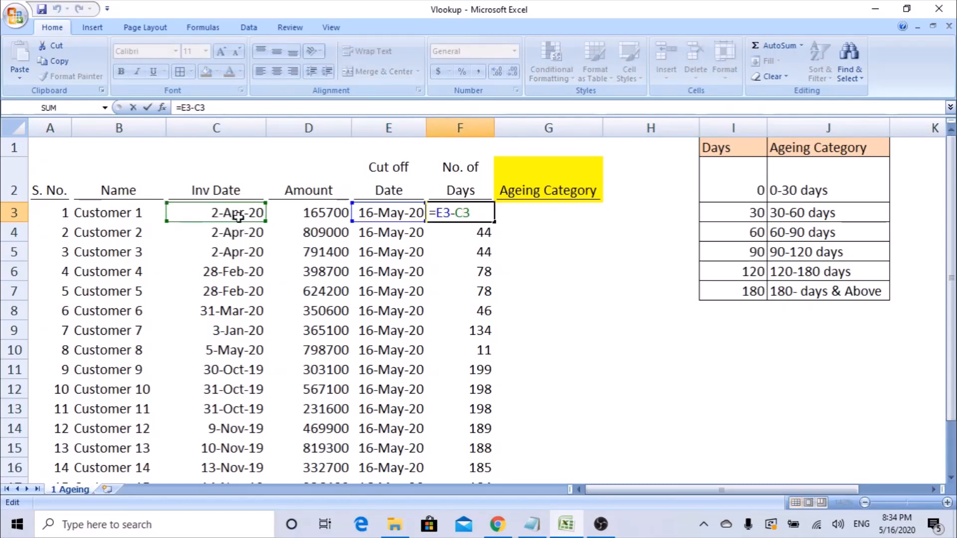
pyautogui.press('Return')
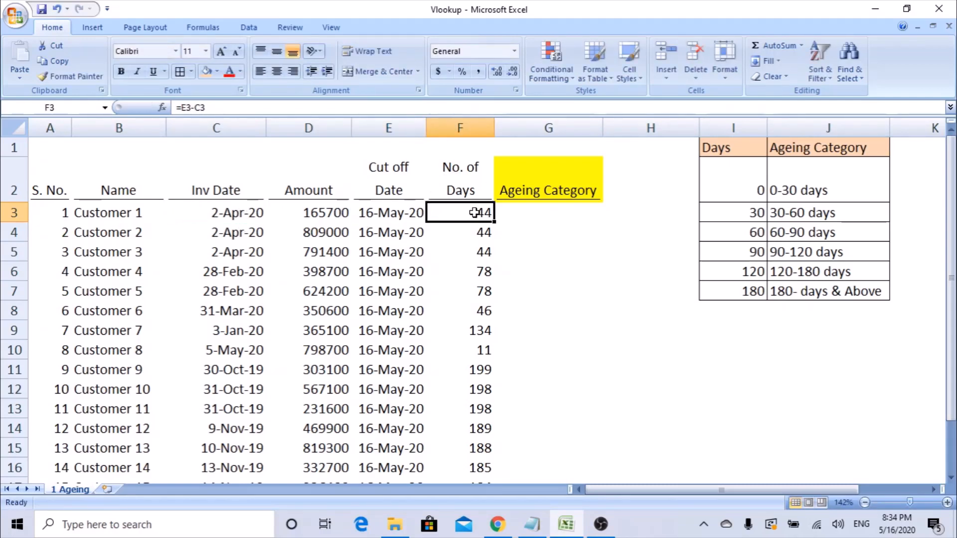
pyautogui.click(216, 212)
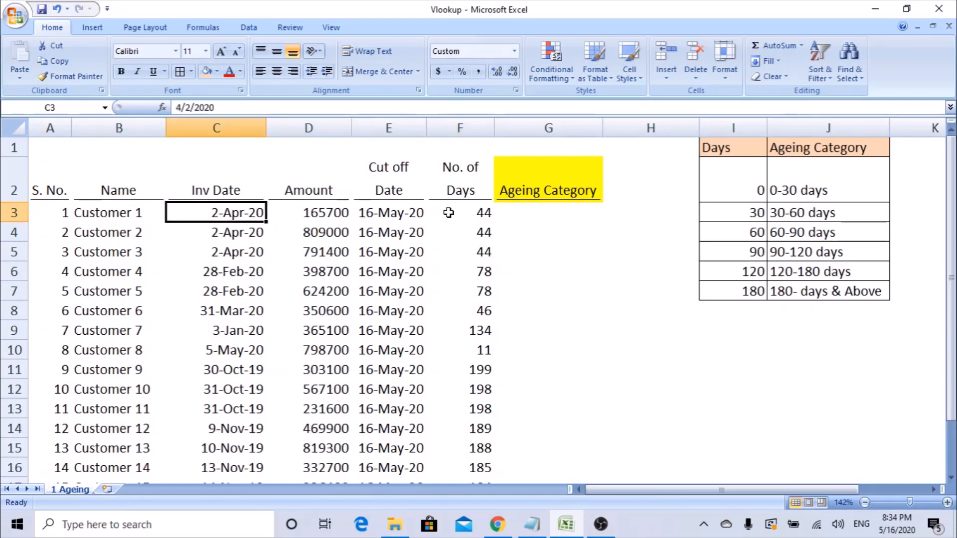
pyautogui.moveTo(474, 224)
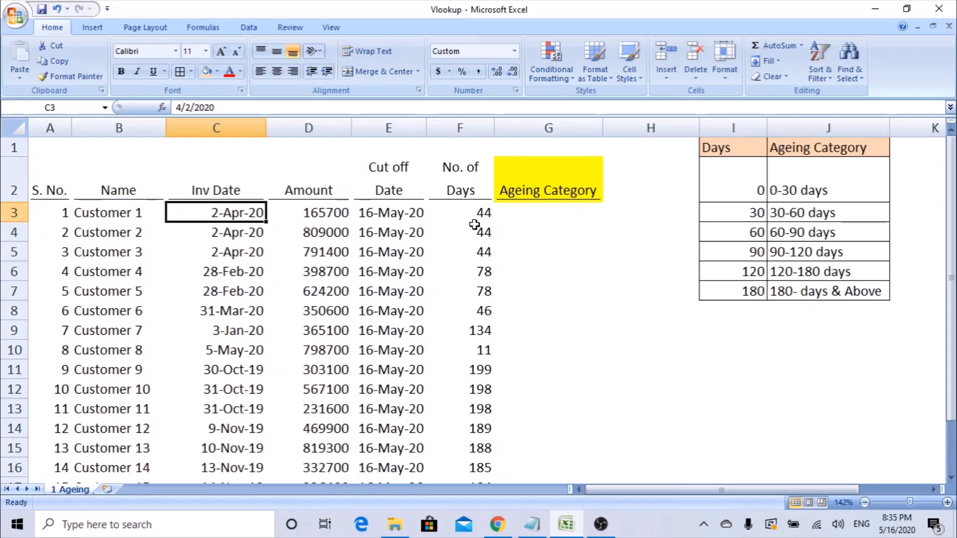
pyautogui.moveTo(734, 146)
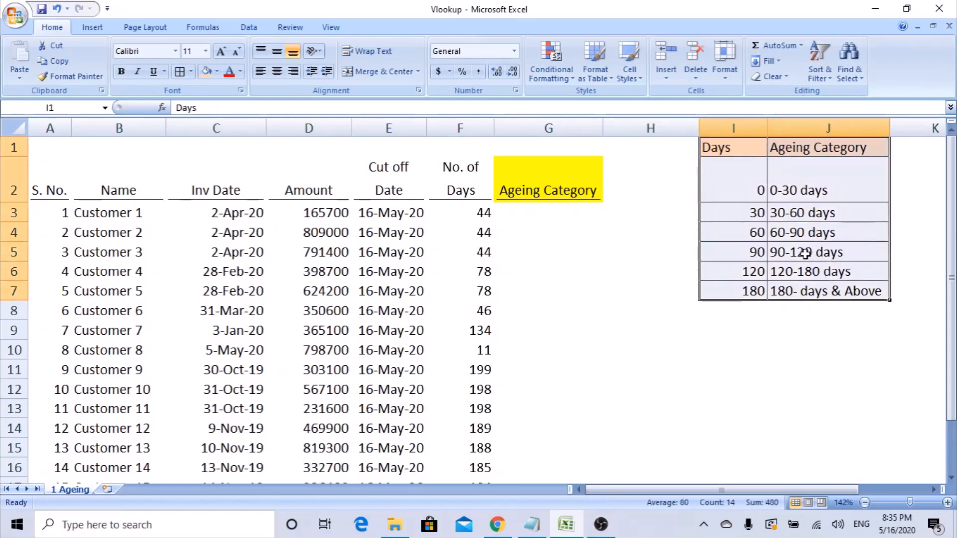
# Review the lookup table's day thresholds and bucket labels from 0-30 days to 180- days & Above.
pyautogui.click(732, 212)
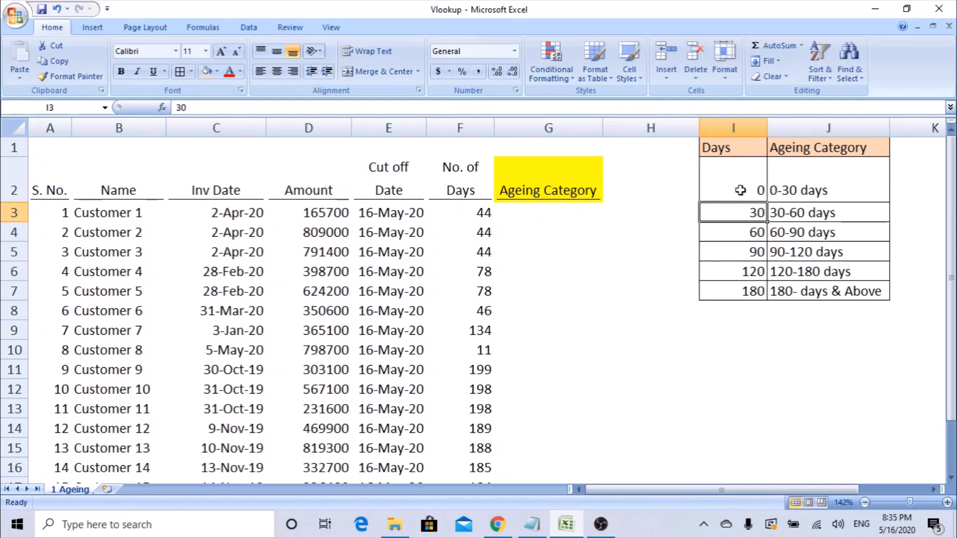
pyautogui.click(828, 178)
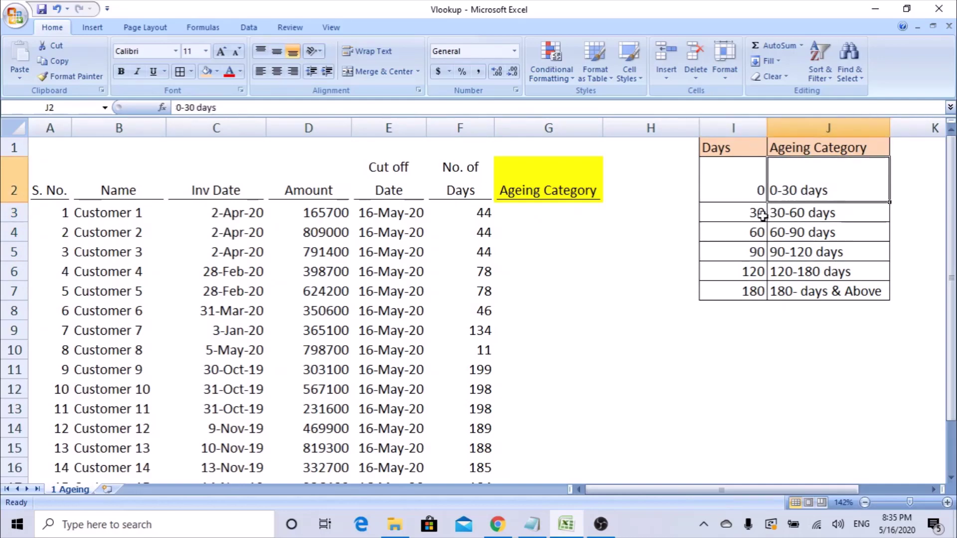
pyautogui.click(732, 212)
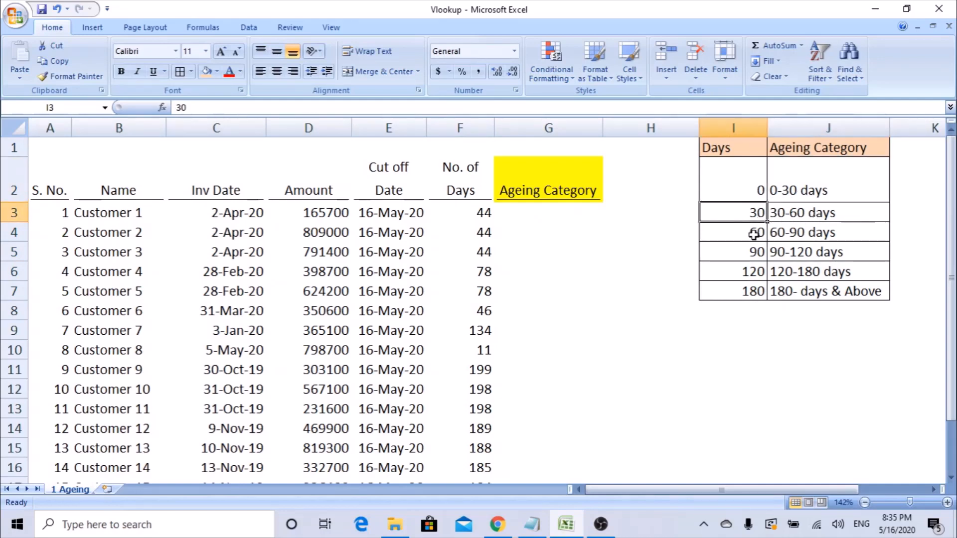
pyautogui.click(732, 232)
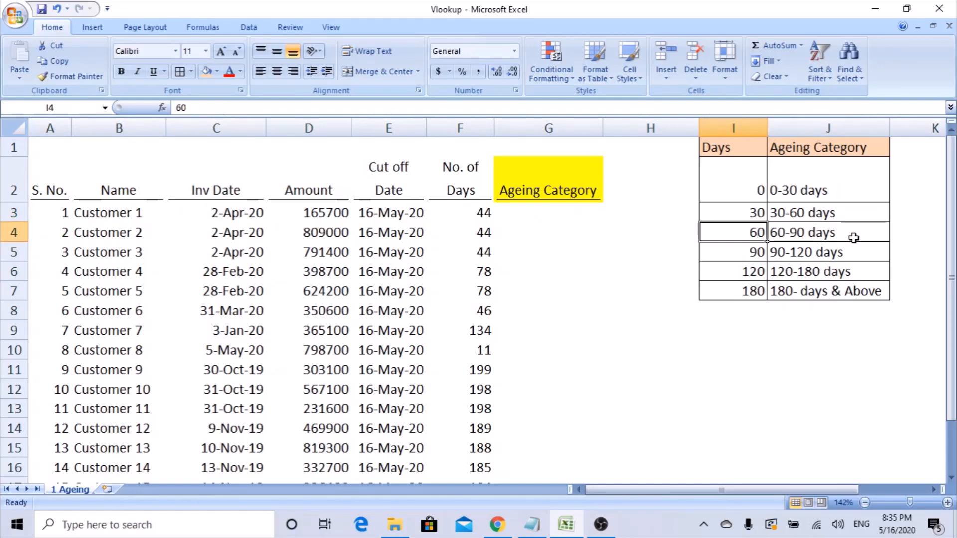
pyautogui.moveTo(833, 263)
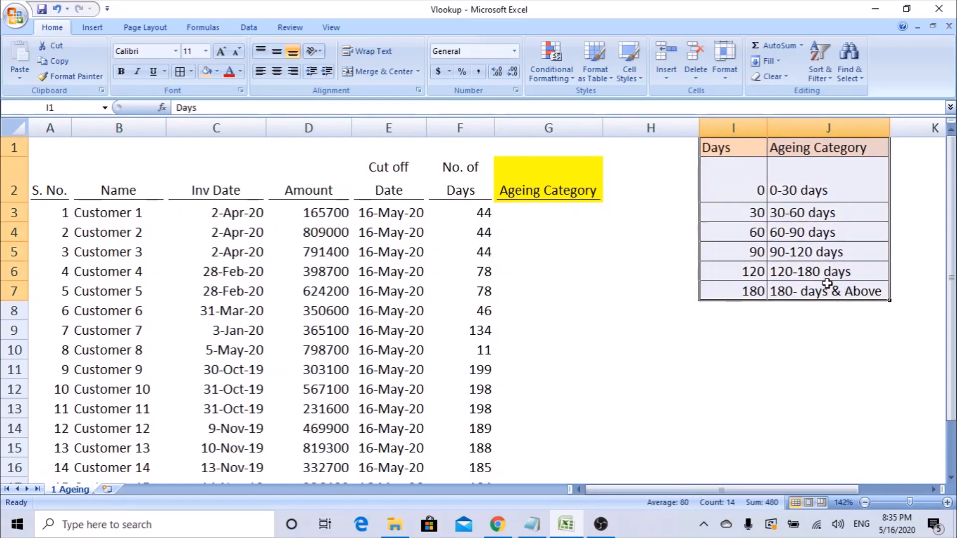
pyautogui.moveTo(734, 154)
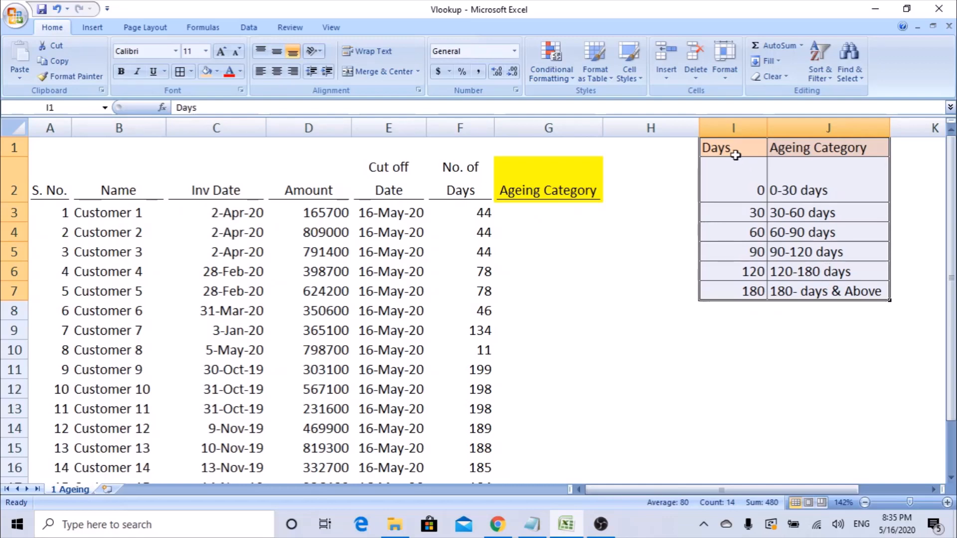
pyautogui.moveTo(731, 151)
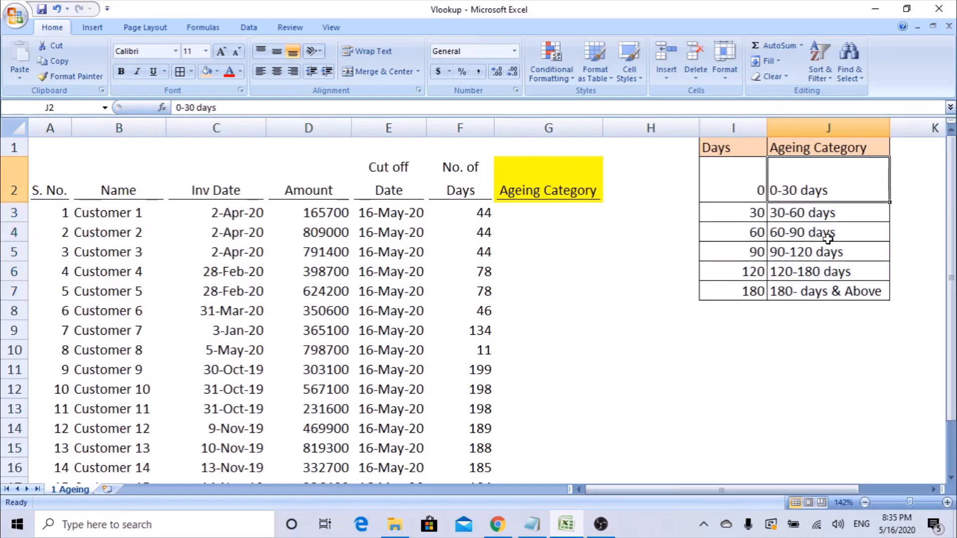
pyautogui.click(827, 251)
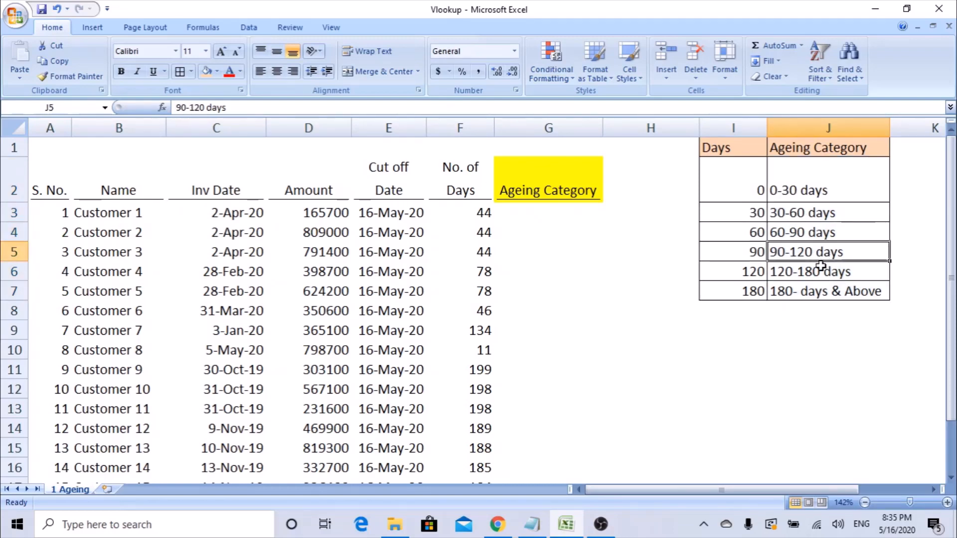
pyautogui.click(827, 271)
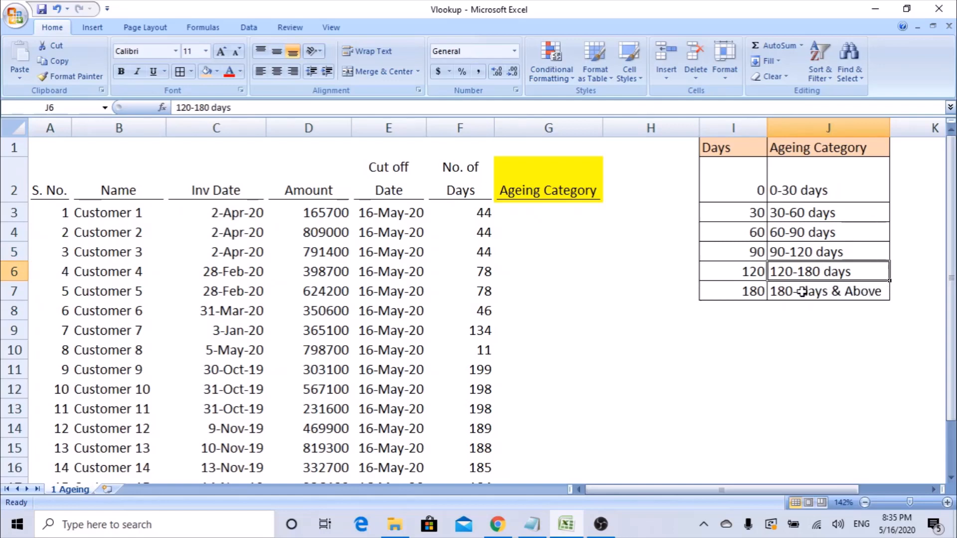
pyautogui.click(827, 291)
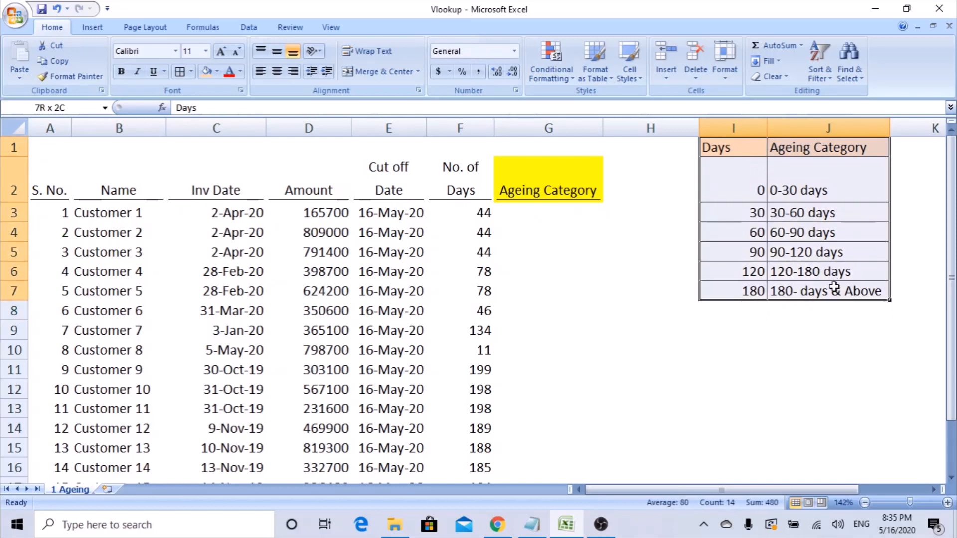
pyautogui.click(732, 148)
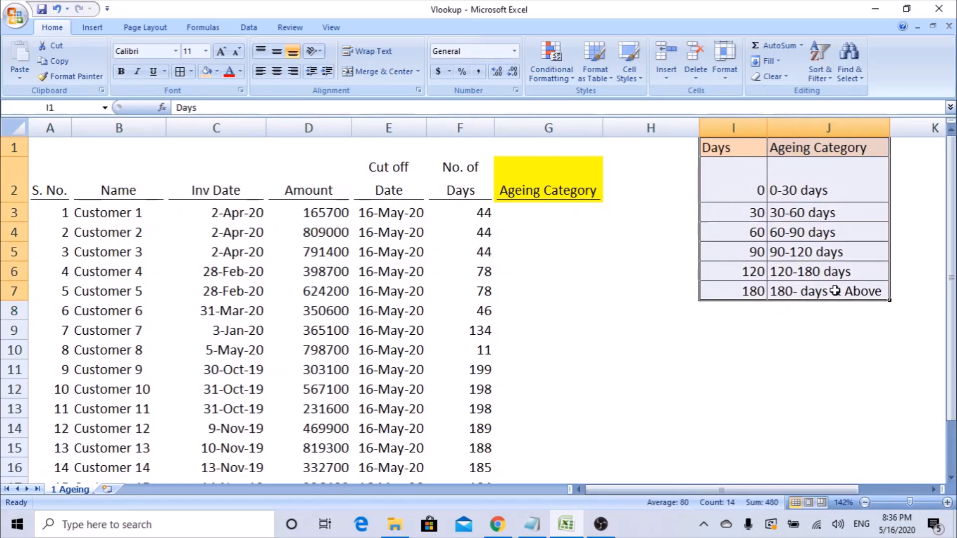
pyautogui.click(732, 177)
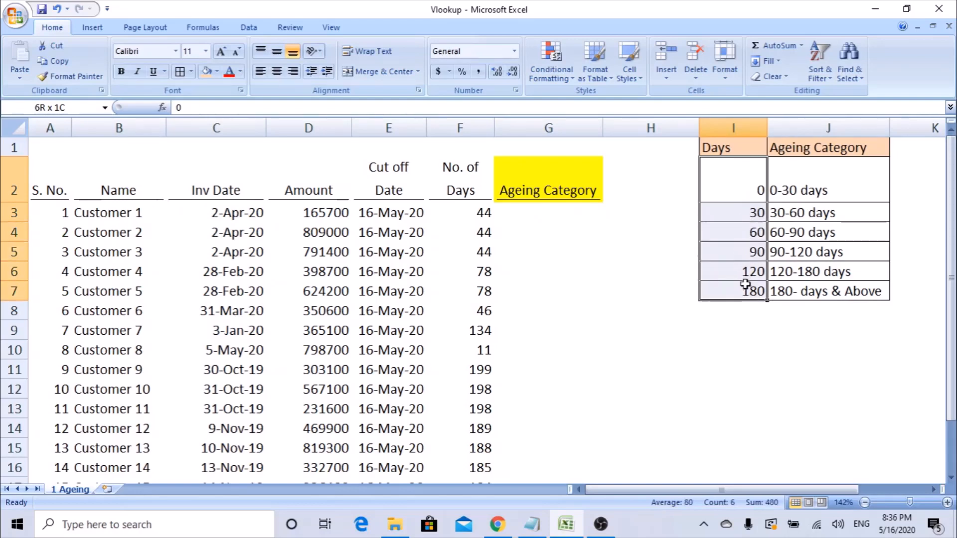
pyautogui.click(744, 180)
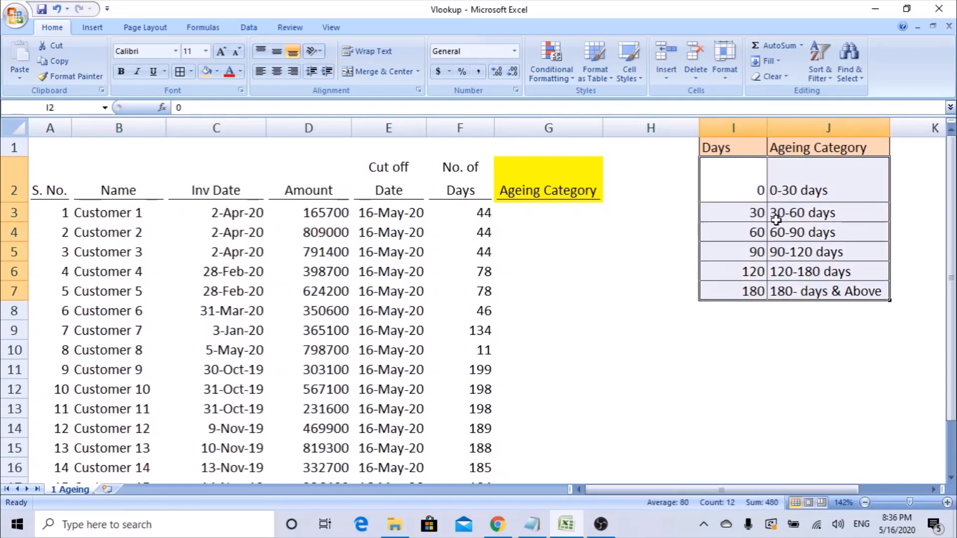
pyautogui.moveTo(765, 202)
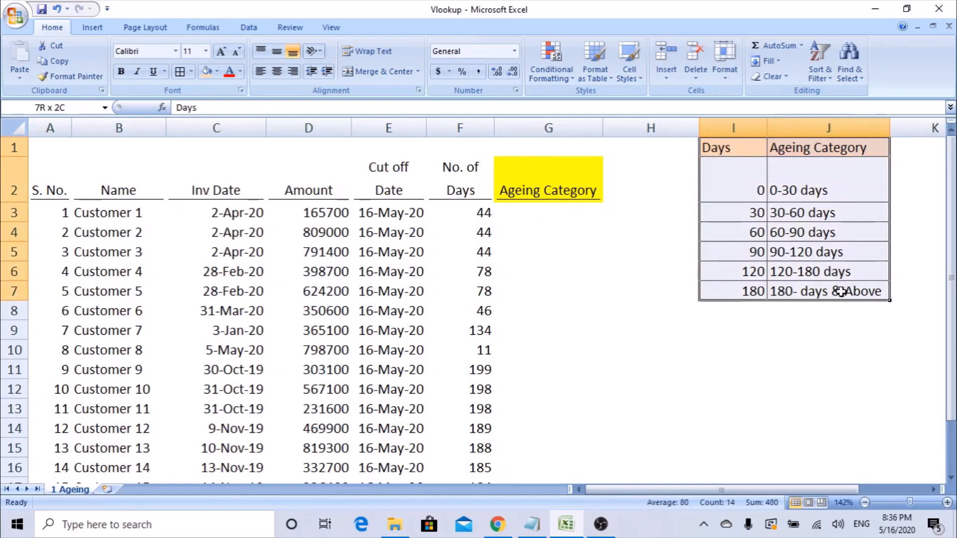
# Enter the days formula =E3-C3, then begin =VLOOKUP( in the first Ageing Category cell G3.
pyautogui.write('=E3-C3')
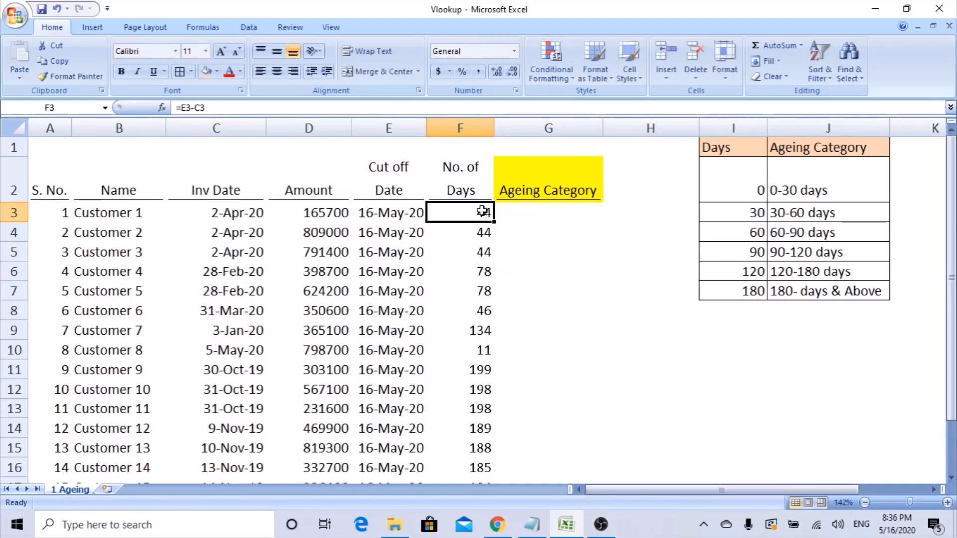
pyautogui.click(547, 212)
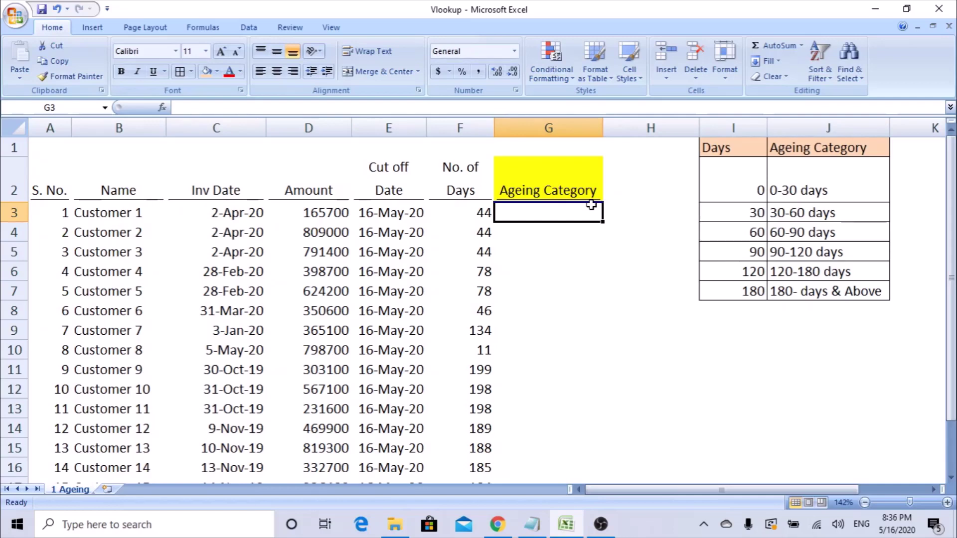
pyautogui.write('=v')
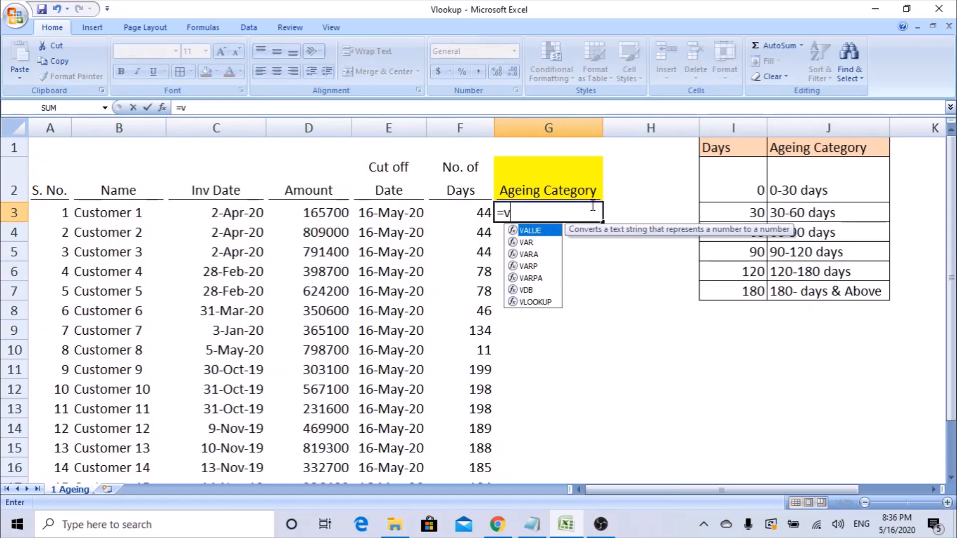
pyautogui.write('looku')
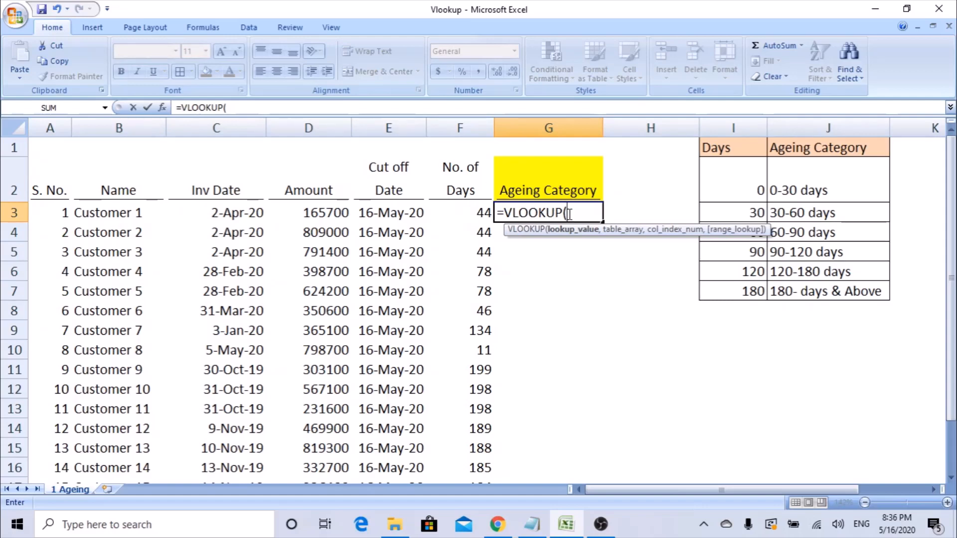
pyautogui.moveTo(164, 108)
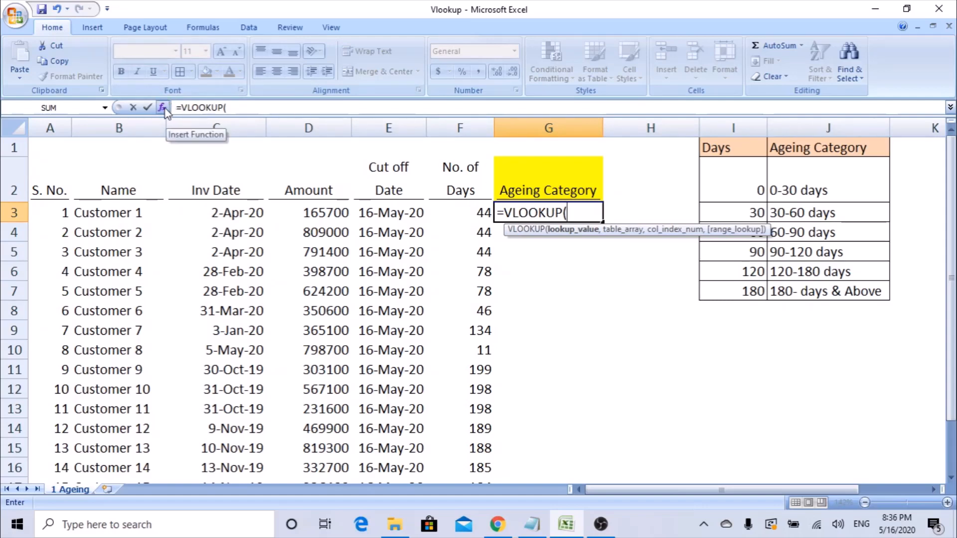
# Bring up the VLOOKUP Function Arguments form, ready at Lookup_value, moved lower over the sheet.
pyautogui.click(162, 108)
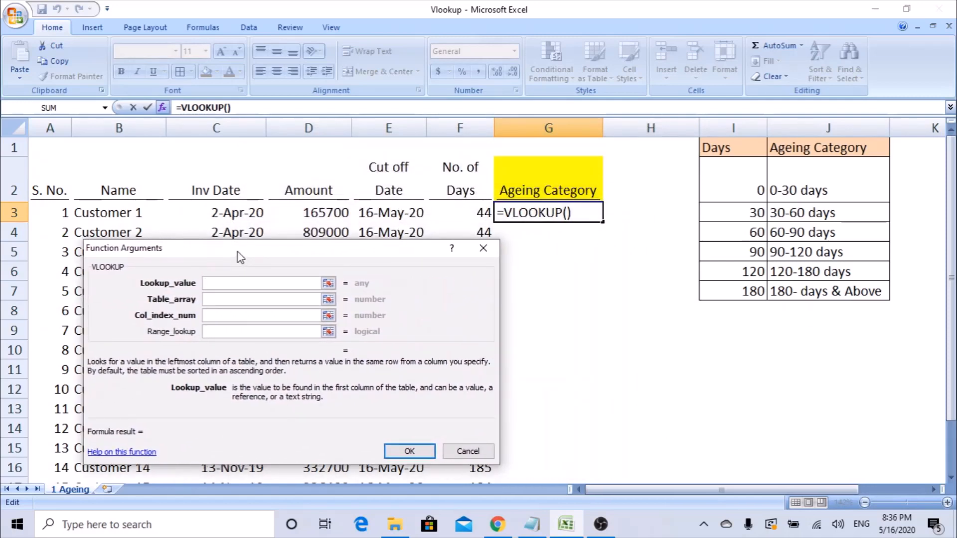
pyautogui.click(262, 282)
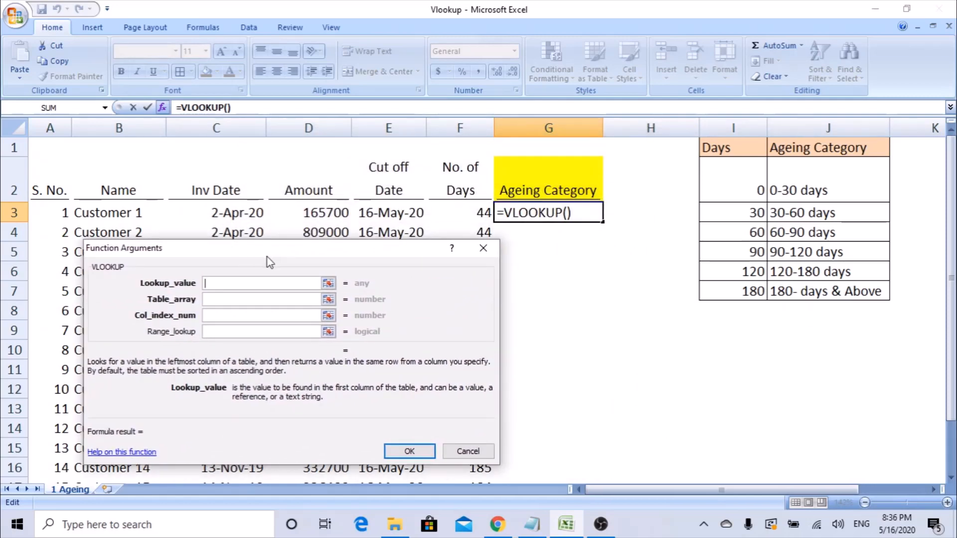
pyautogui.moveTo(268, 248); pyautogui.dragTo(296, 259)
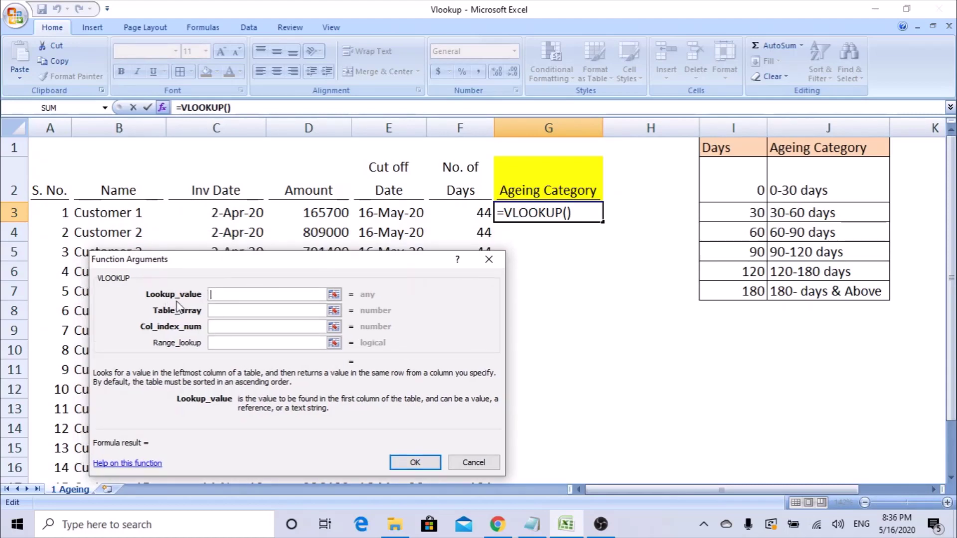
pyautogui.moveTo(470, 215)
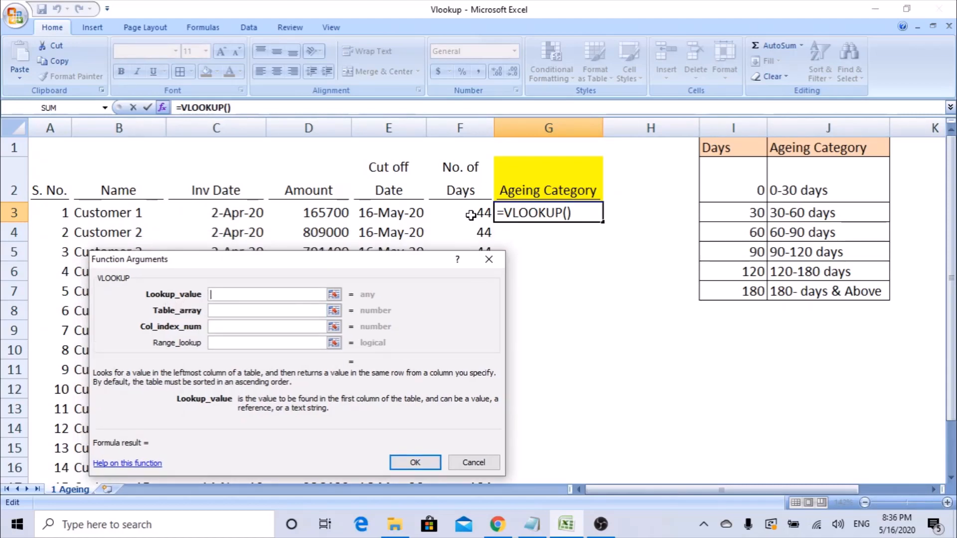
pyautogui.moveTo(738, 215)
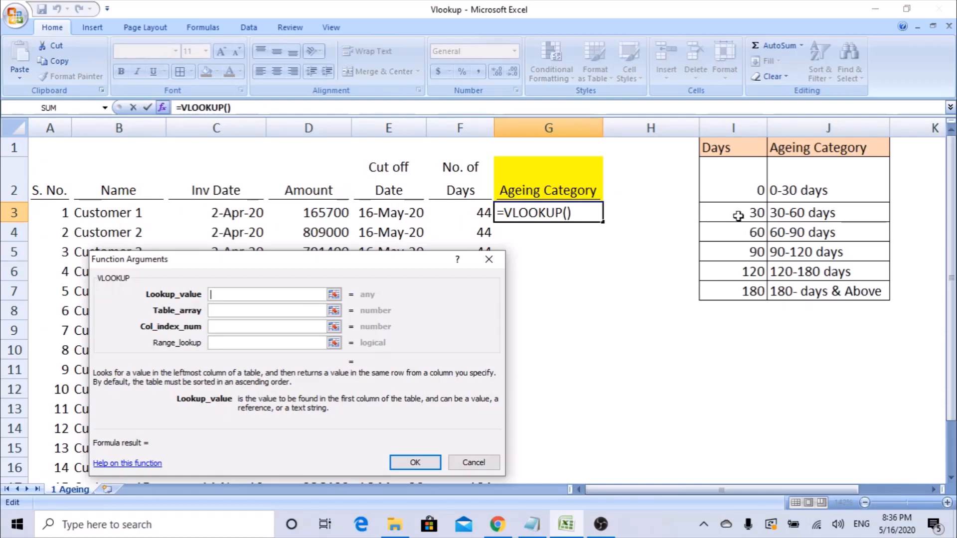
pyautogui.moveTo(736, 260)
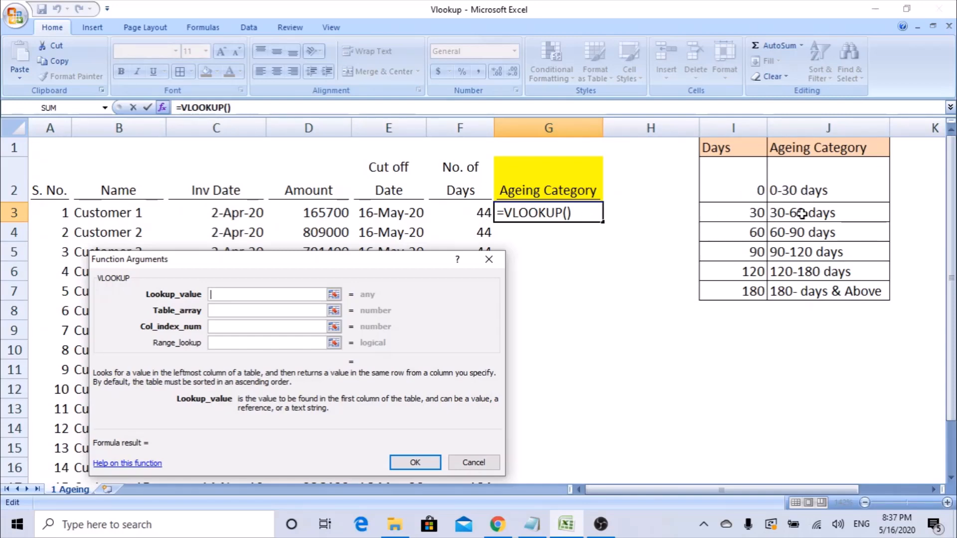
pyautogui.moveTo(711, 219)
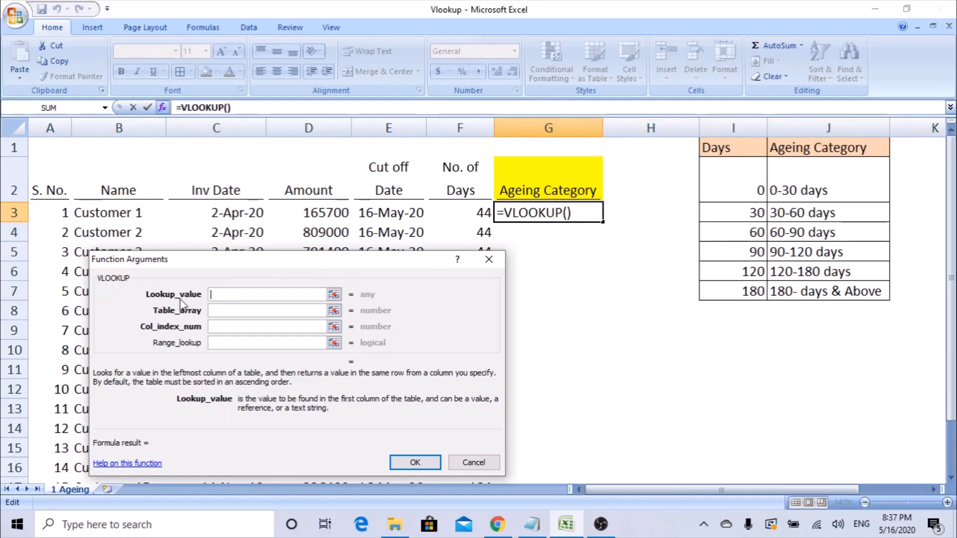
pyautogui.moveTo(428, 232)
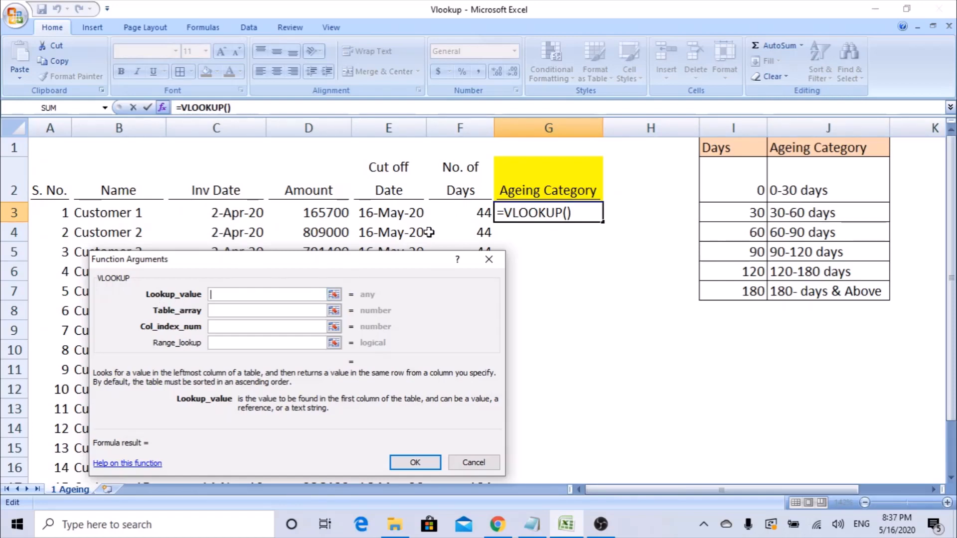
# Set Lookup_value to F3 and Table_array to the absolute range $I$1:$J$7.
pyautogui.write('F3')
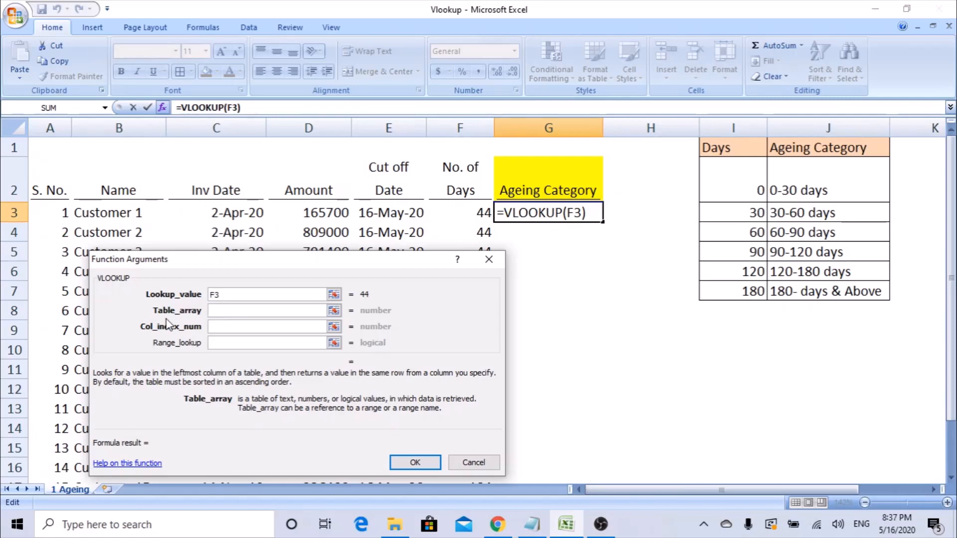
pyautogui.moveTo(838, 172)
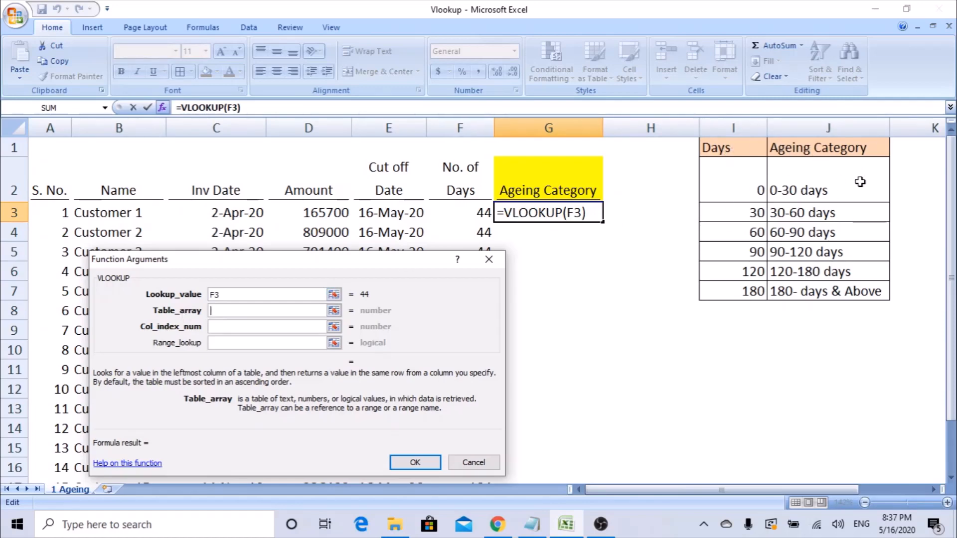
pyautogui.moveTo(733, 212)
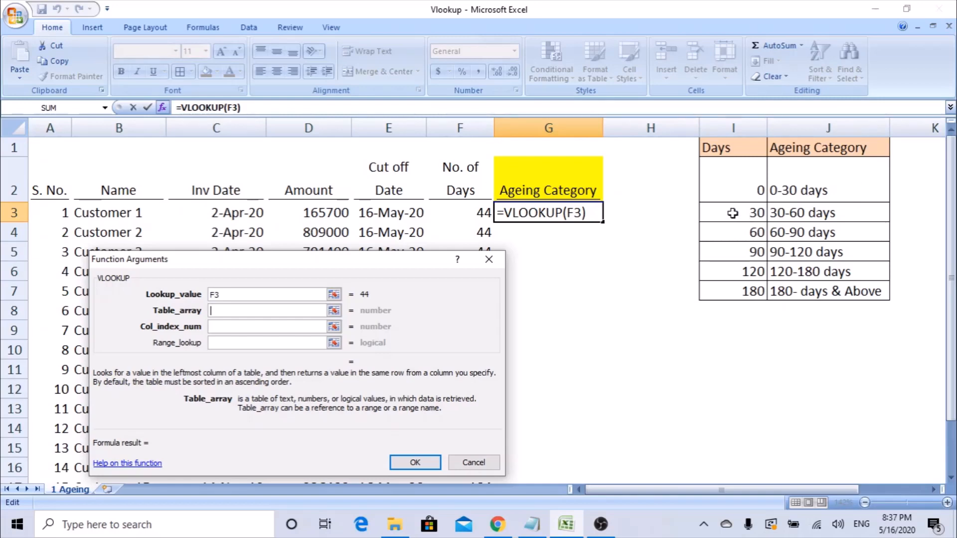
pyautogui.moveTo(729, 151)
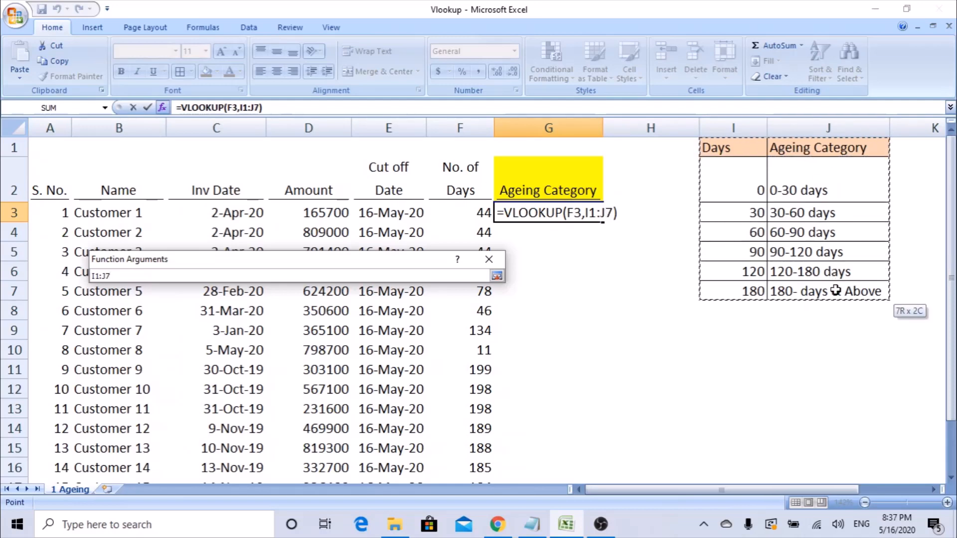
pyautogui.click(496, 275)
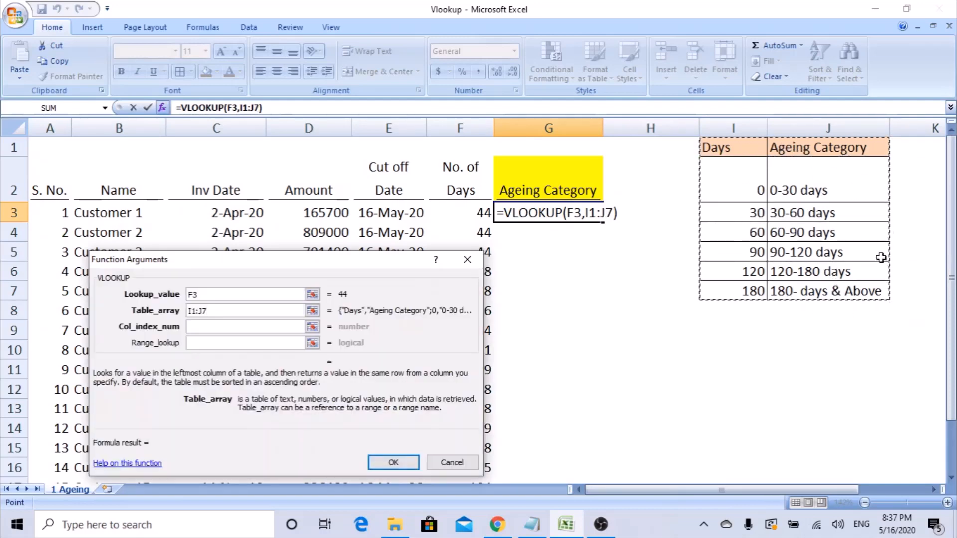
pyautogui.click(244, 310)
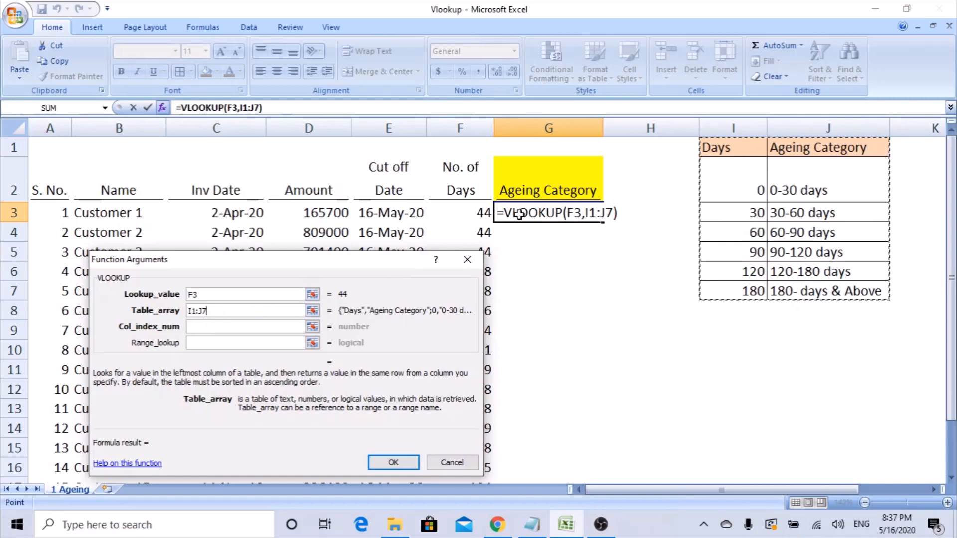
pyautogui.moveTo(711, 172)
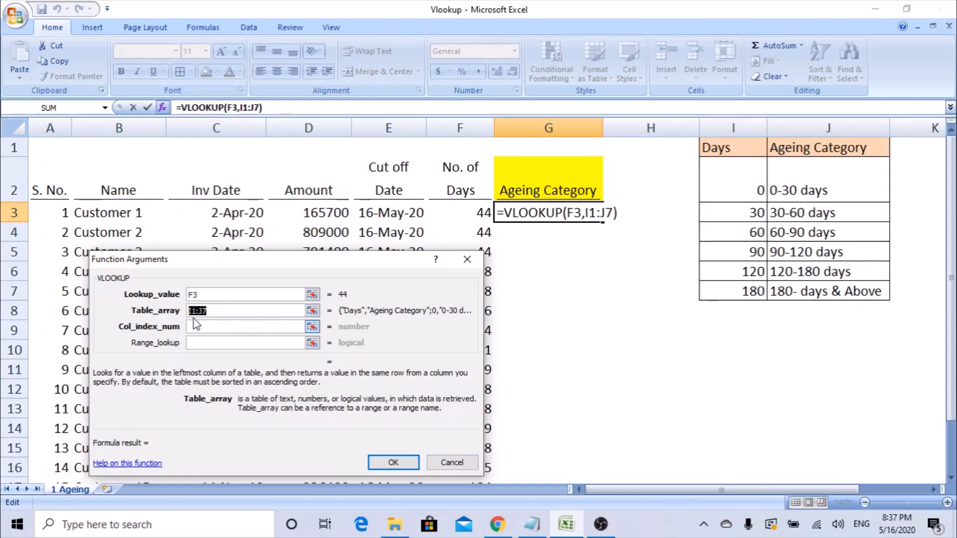
pyautogui.moveTo(221, 325)
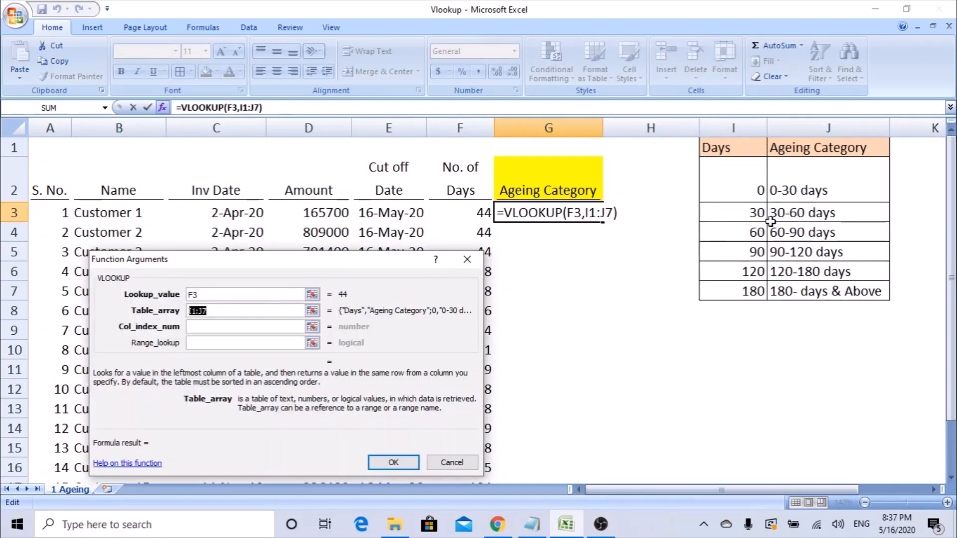
pyautogui.press('f4')
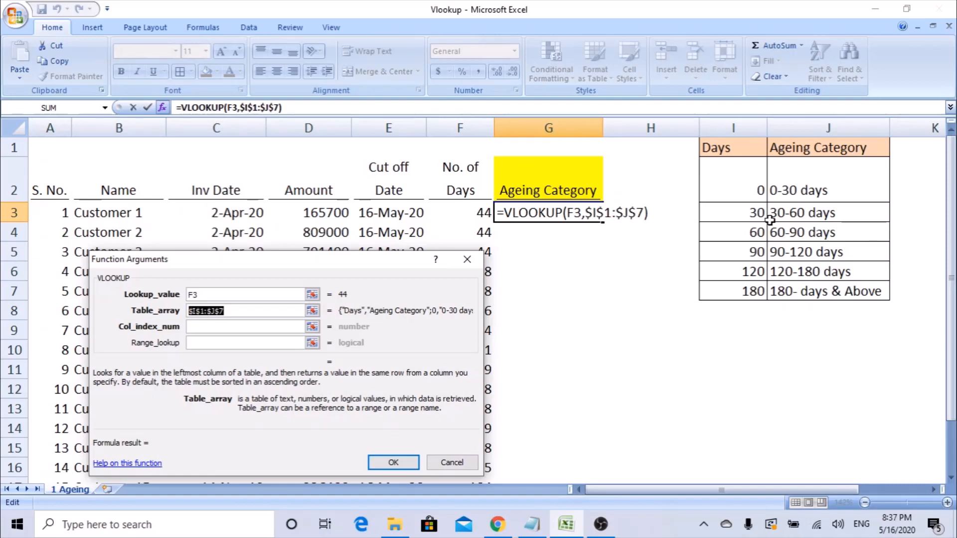
pyautogui.click(244, 326)
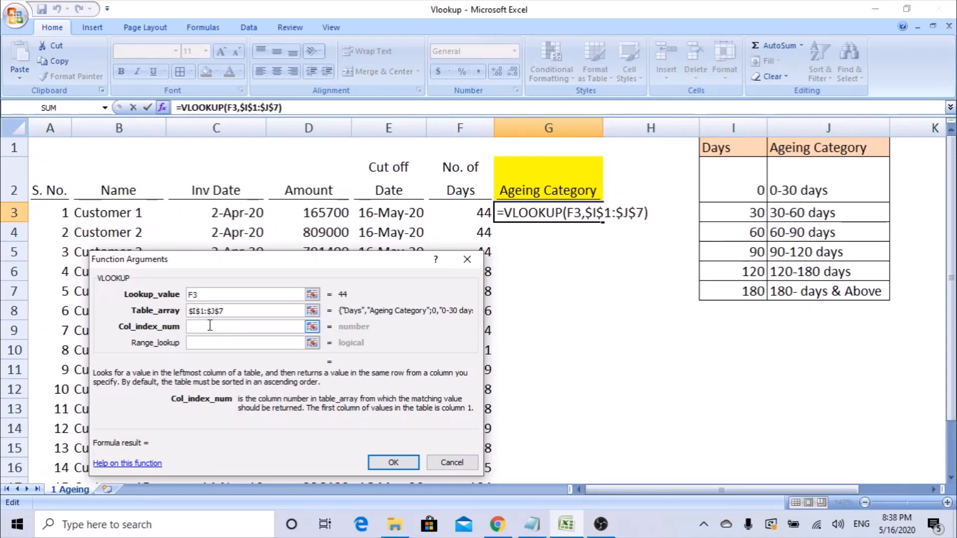
pyautogui.moveTo(170, 336)
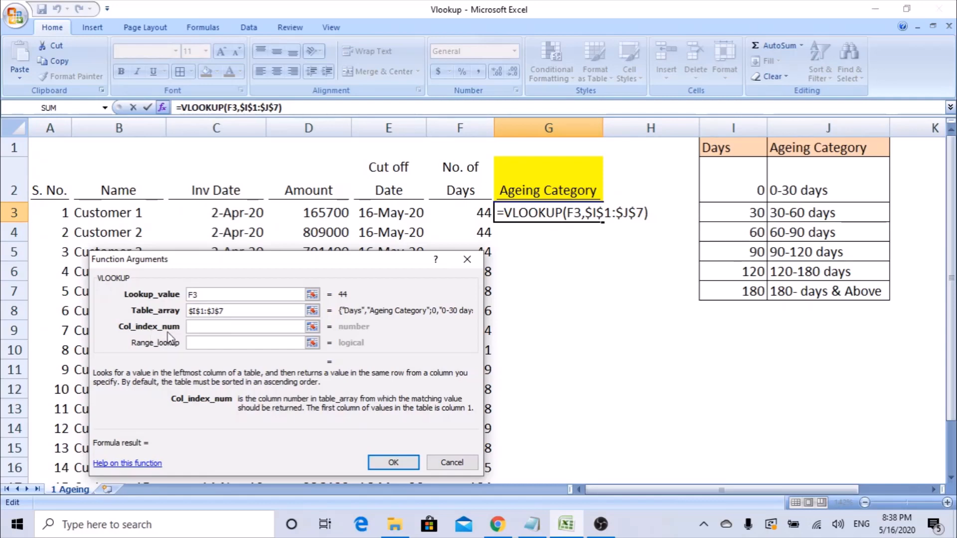
# Set Col_index_num to 2 so the lookup previews 30-60 days.
pyautogui.click(244, 327)
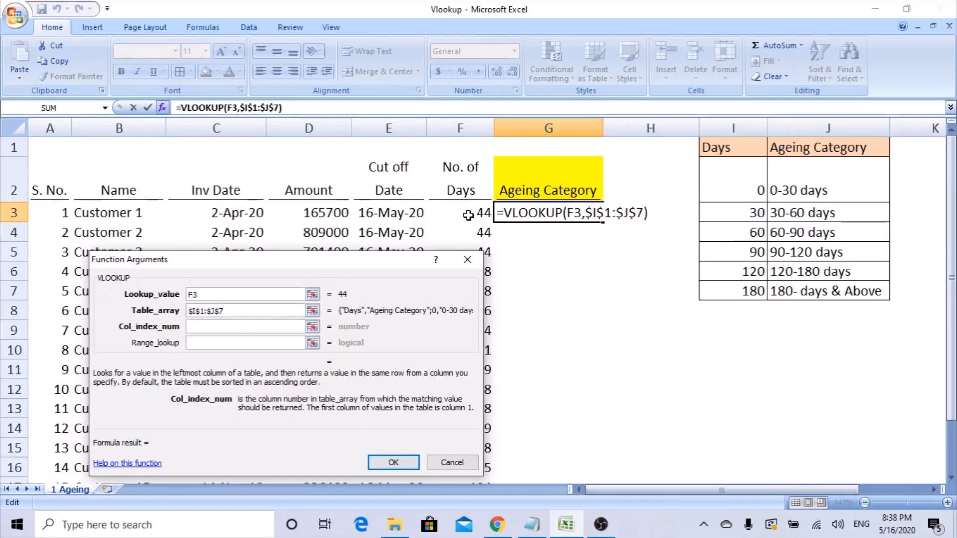
pyautogui.moveTo(817, 147)
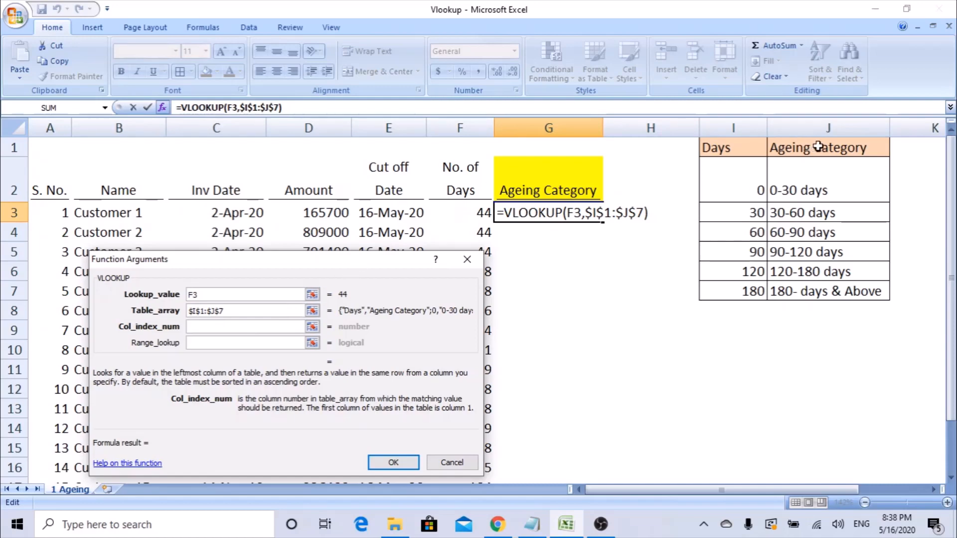
pyautogui.click(244, 327)
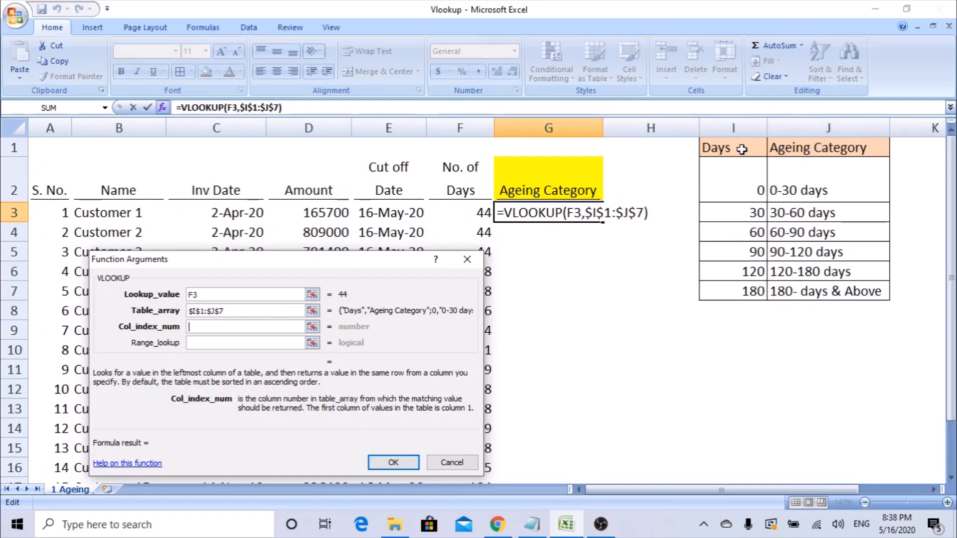
pyautogui.moveTo(827, 147)
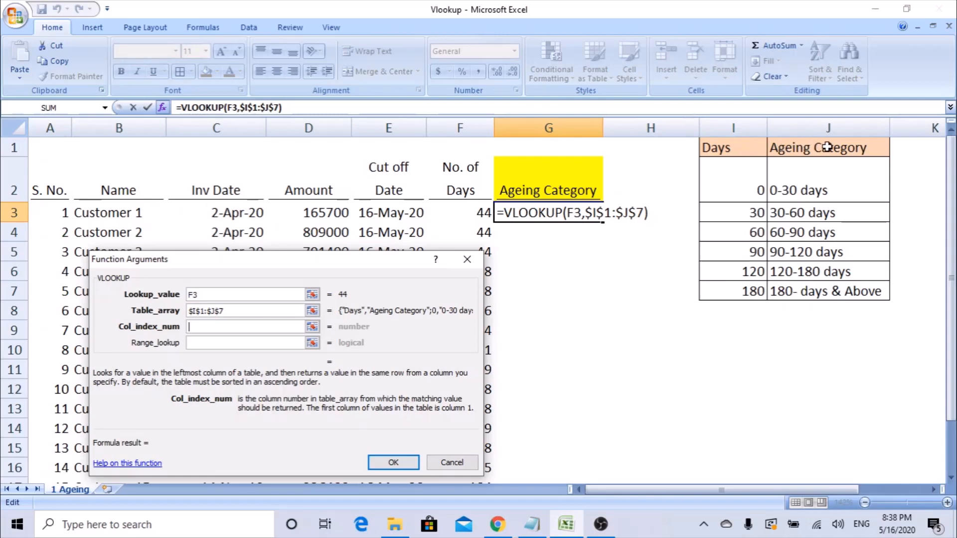
pyautogui.moveTo(796, 148)
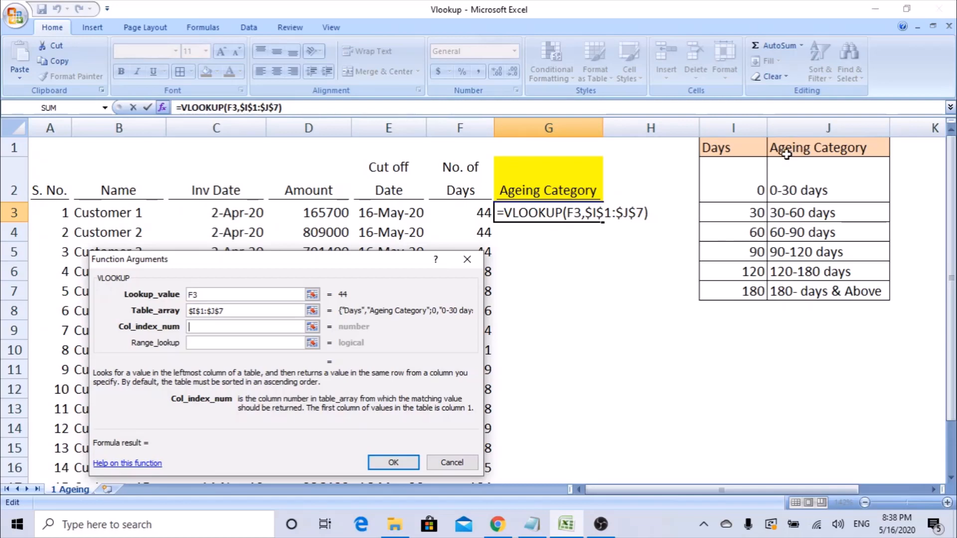
pyautogui.moveTo(612, 175)
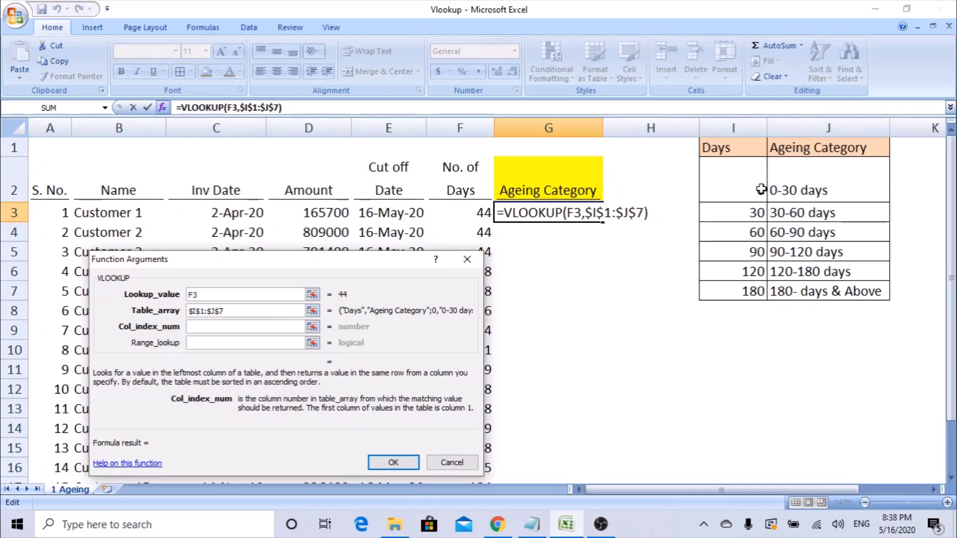
pyautogui.click(244, 327)
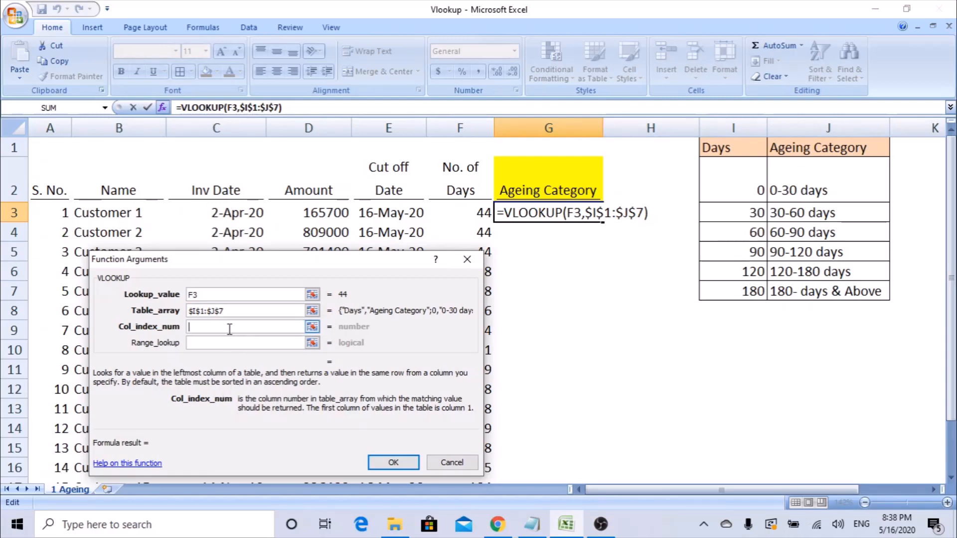
pyautogui.write('2')
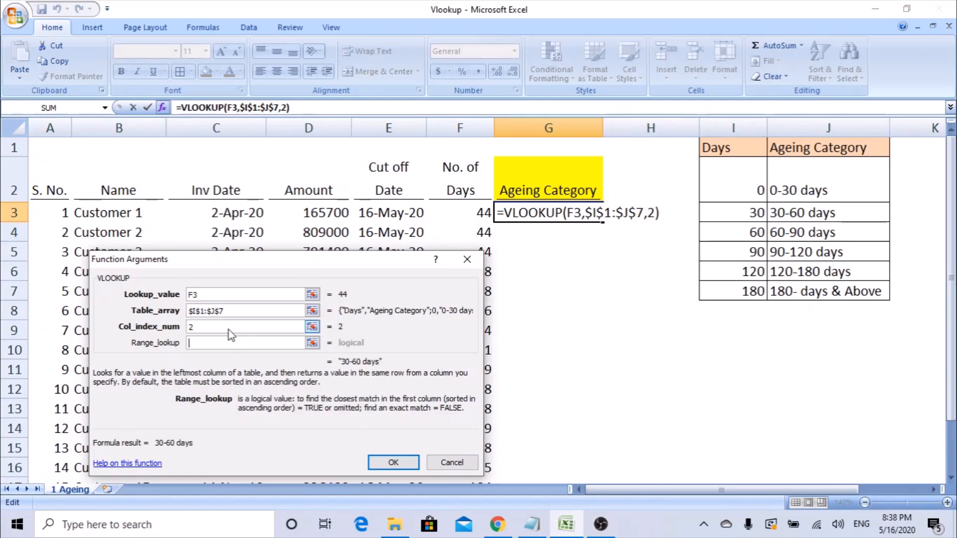
pyautogui.moveTo(172, 355)
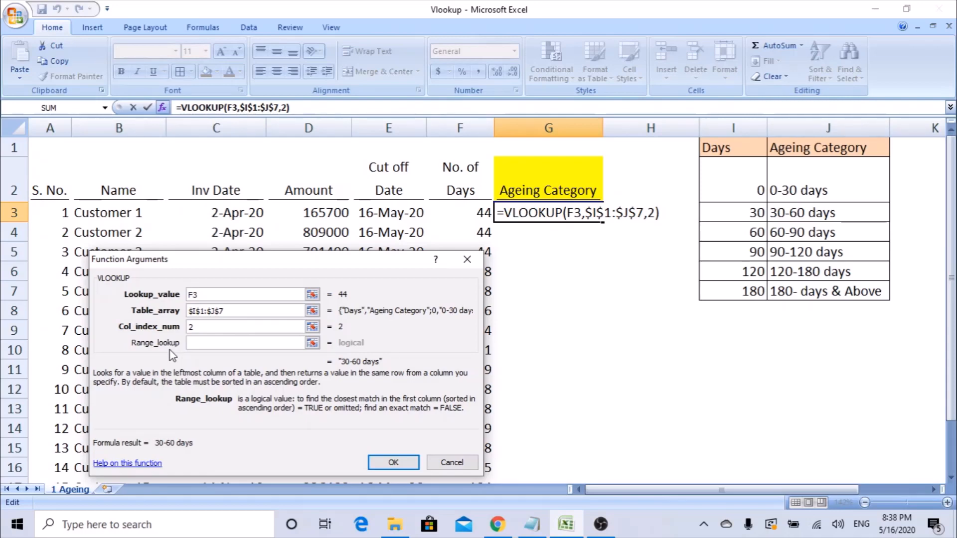
pyautogui.moveTo(467, 259)
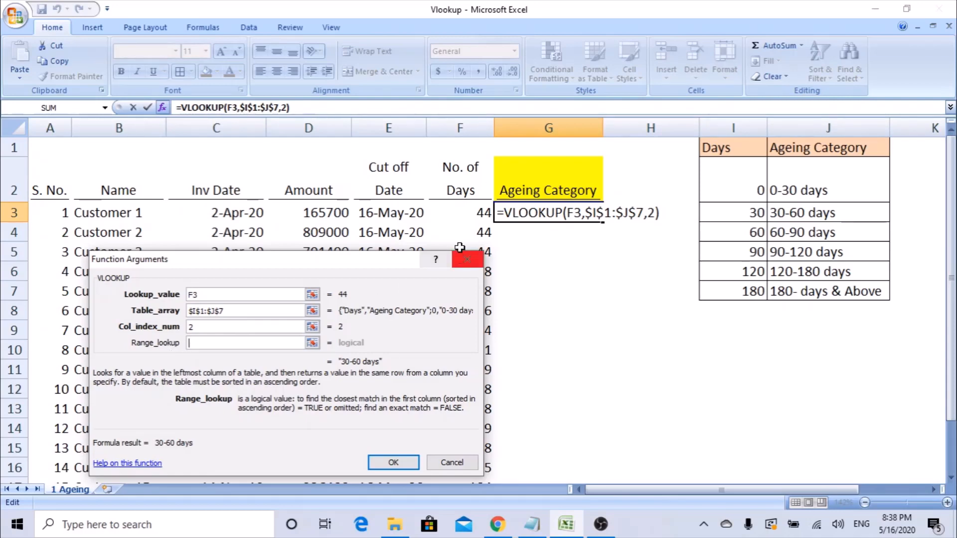
pyautogui.moveTo(480, 213)
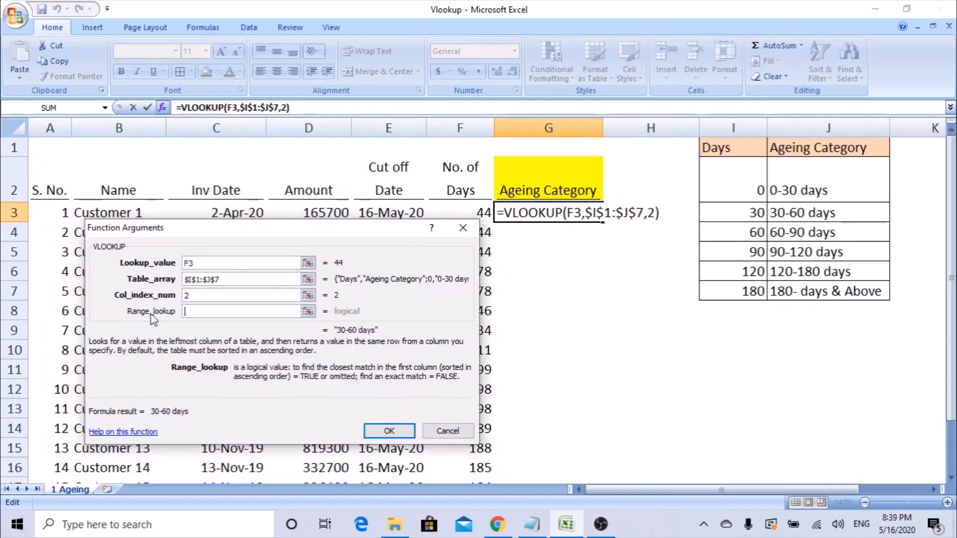
pyautogui.moveTo(155, 320)
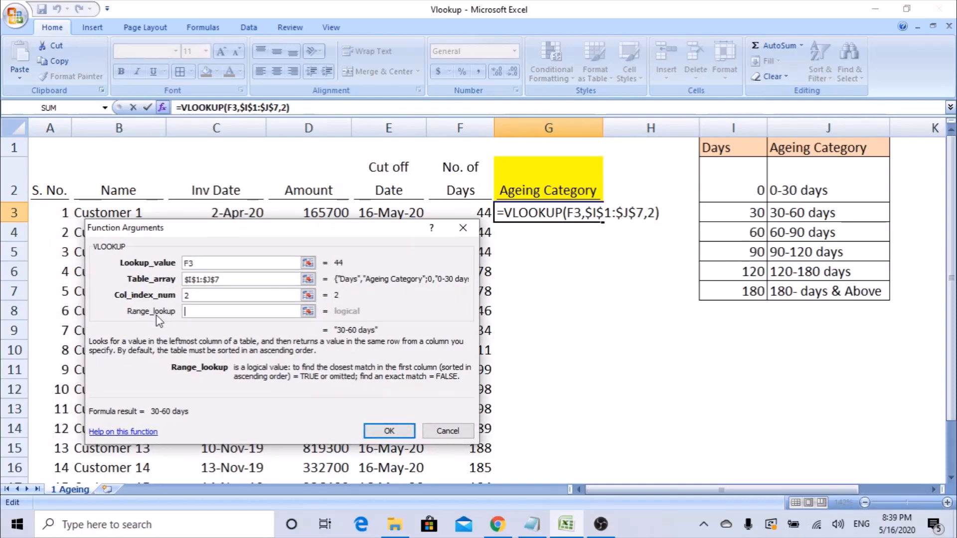
pyautogui.moveTo(287, 311)
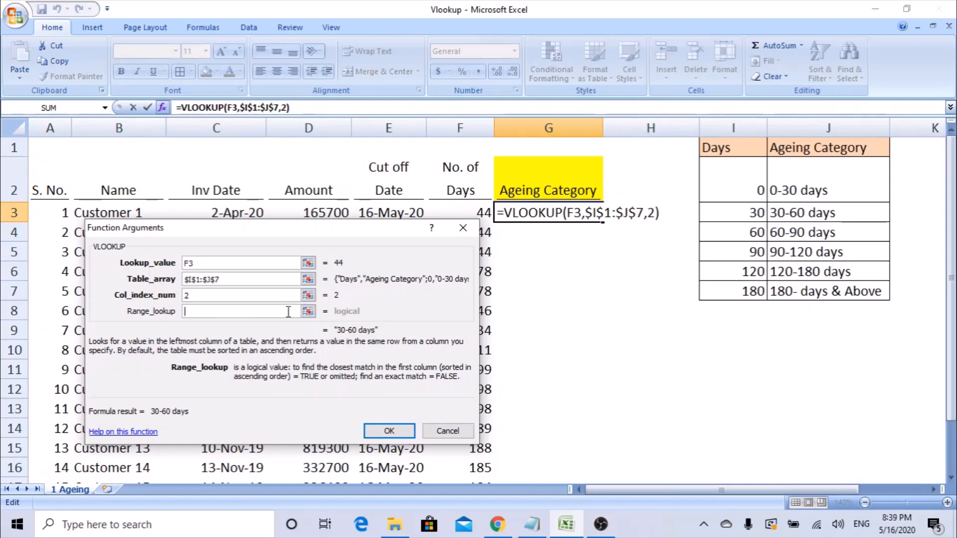
# Try 1 and then TRUE as Range_lookup before returning to the column index argument.
pyautogui.write('1')
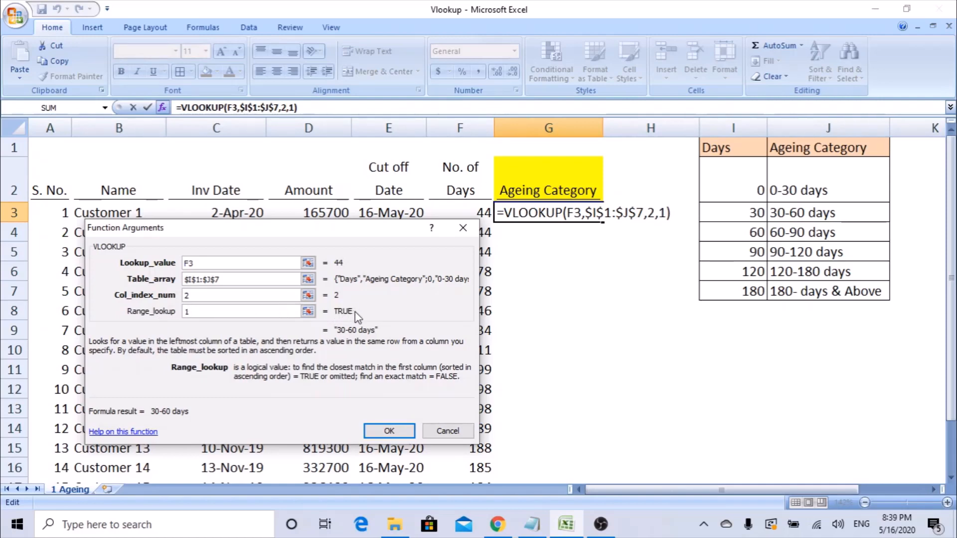
pyautogui.click(241, 311)
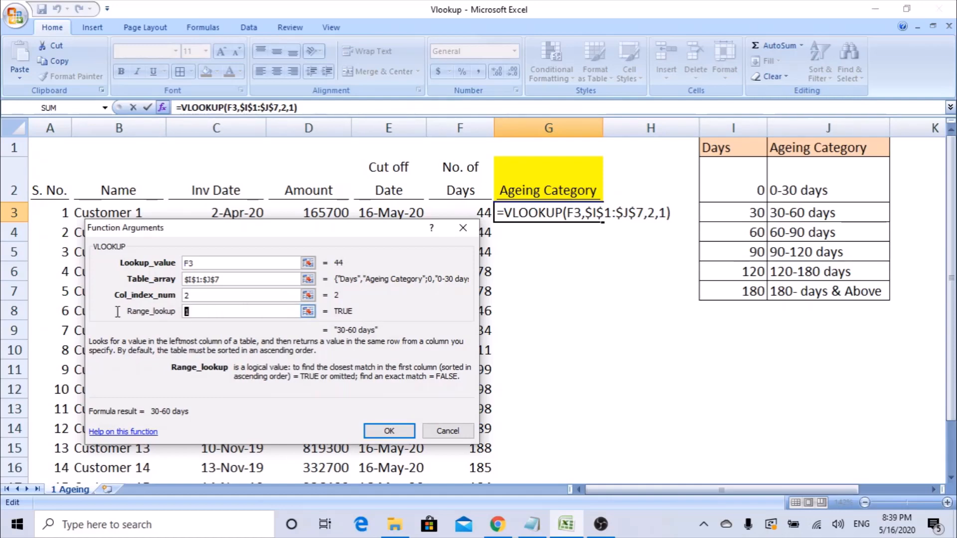
pyautogui.moveTo(209, 322)
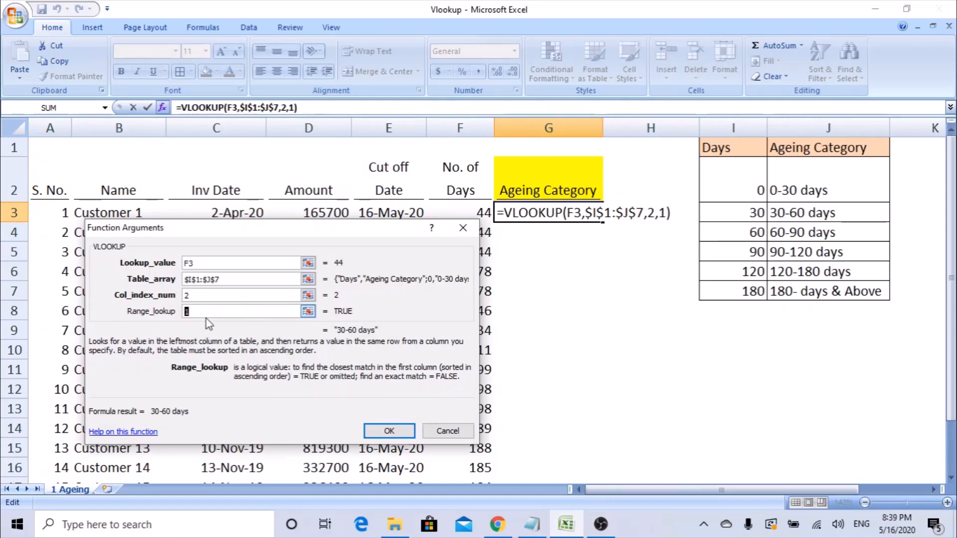
pyautogui.write('TRUE')
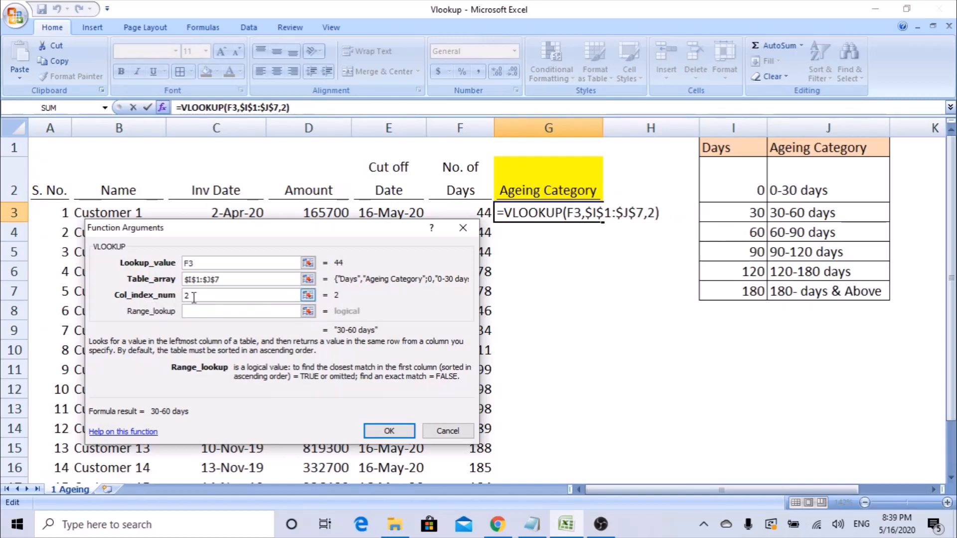
pyautogui.click(238, 295)
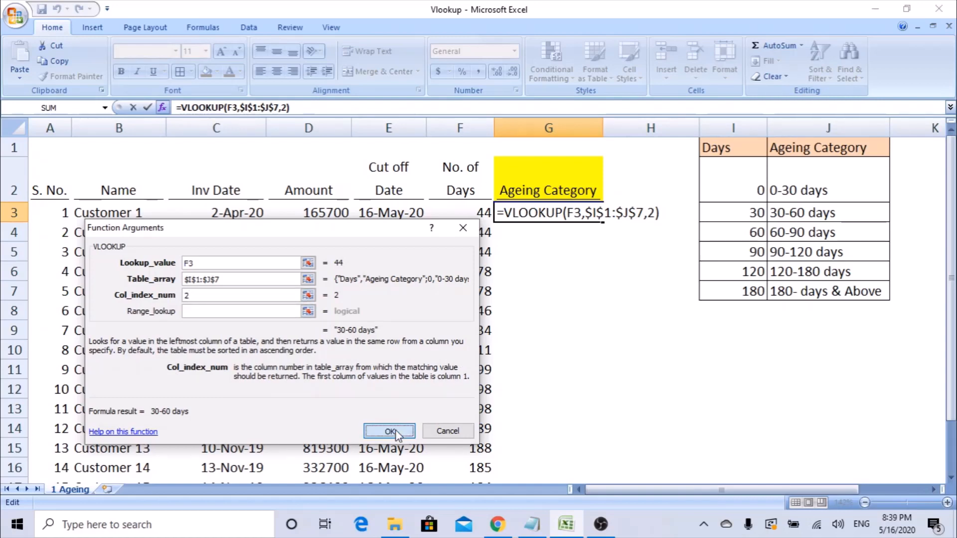
# Confirm the VLOOKUP in G3 and check its 30-60 days result against the 30 threshold and Customer 4's days.
pyautogui.click(390, 430)
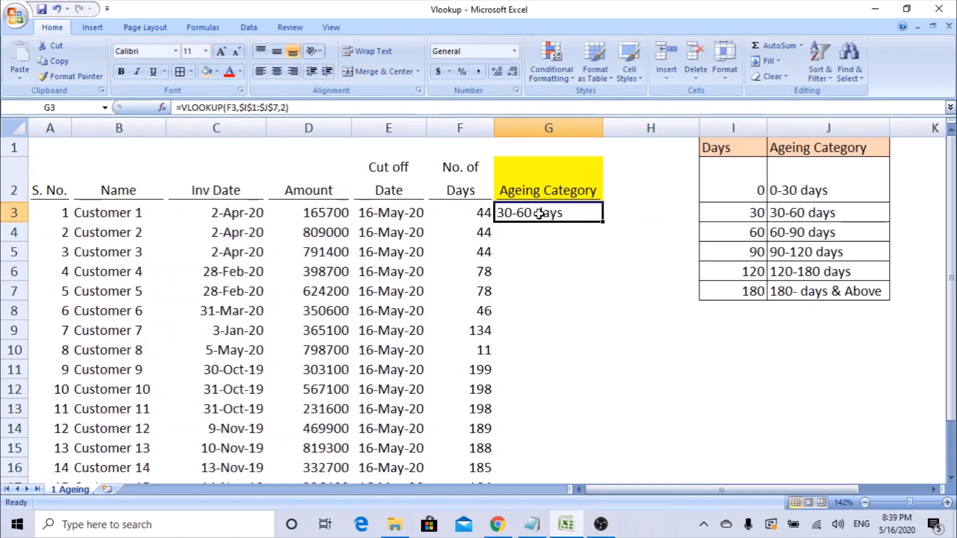
pyautogui.click(460, 212)
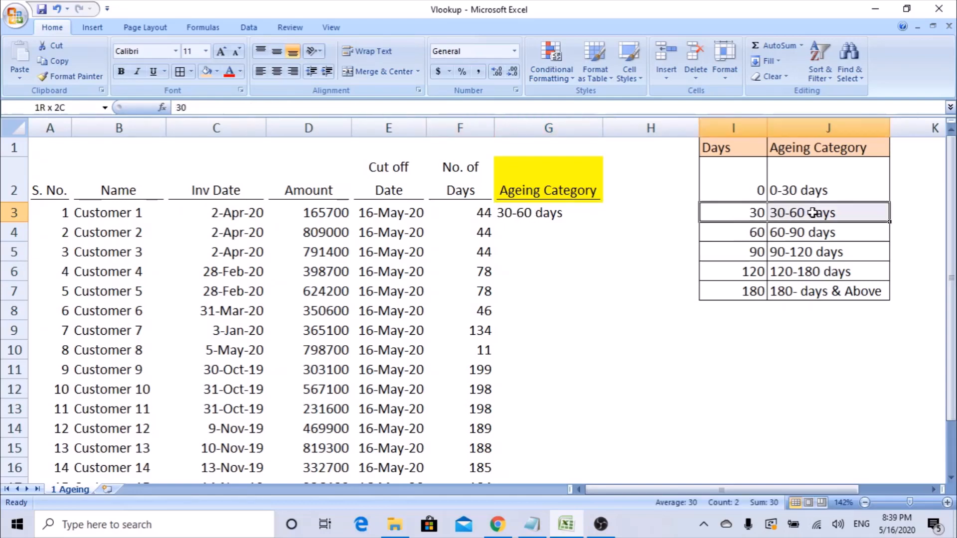
pyautogui.click(732, 212)
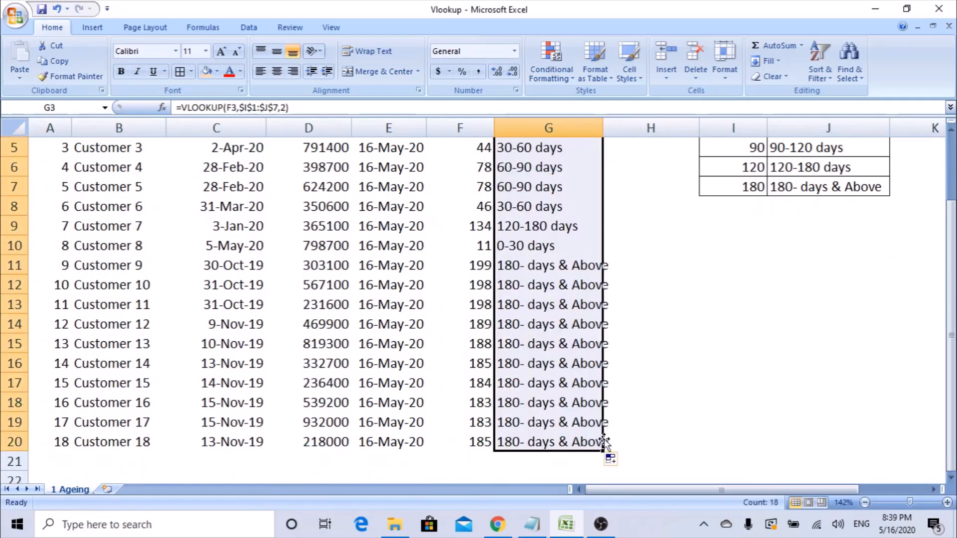
pyautogui.scroll(3)
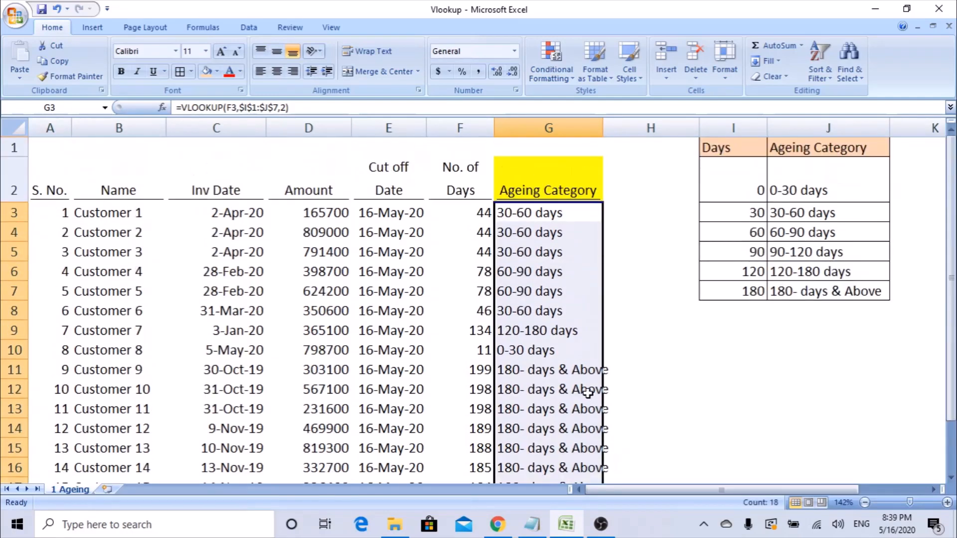
pyautogui.click(459, 271)
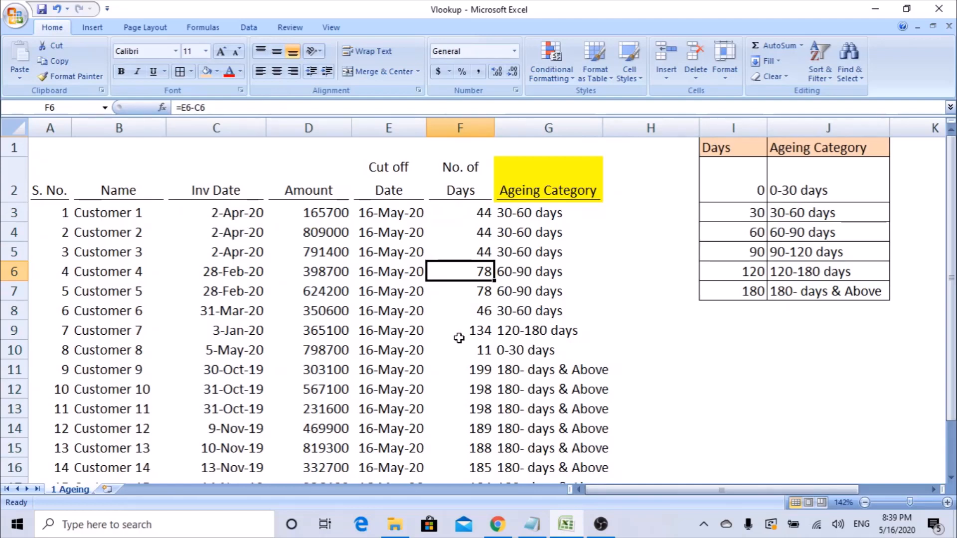
pyautogui.click(459, 330)
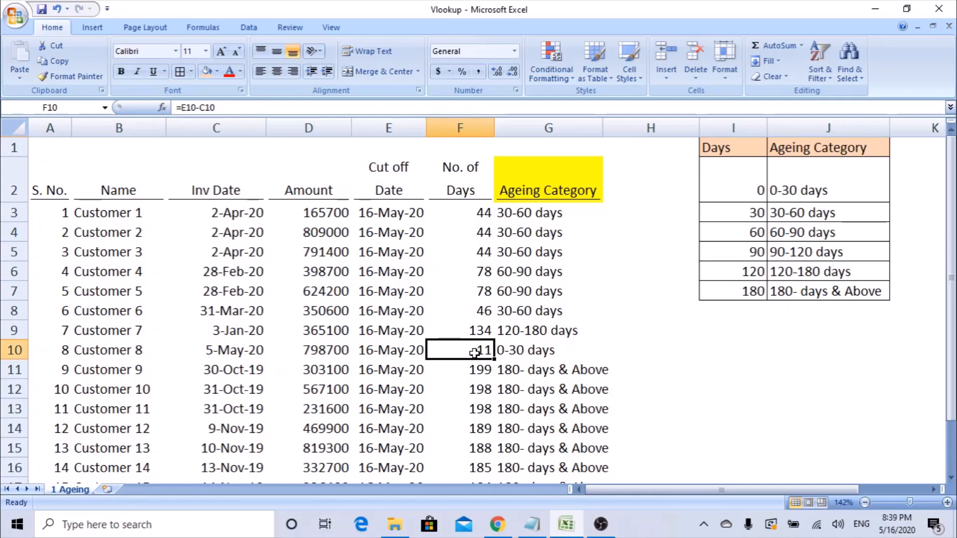
pyautogui.click(547, 349)
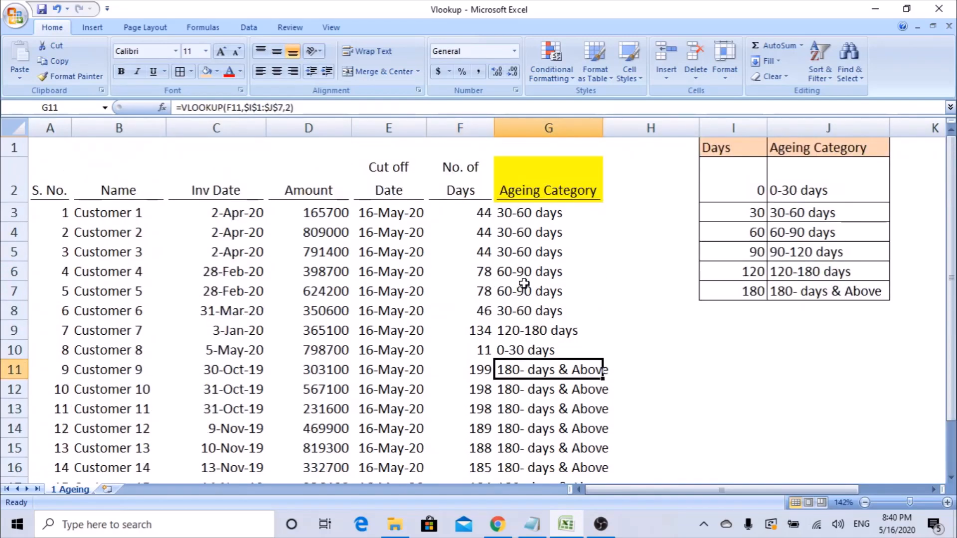
pyautogui.click(547, 212)
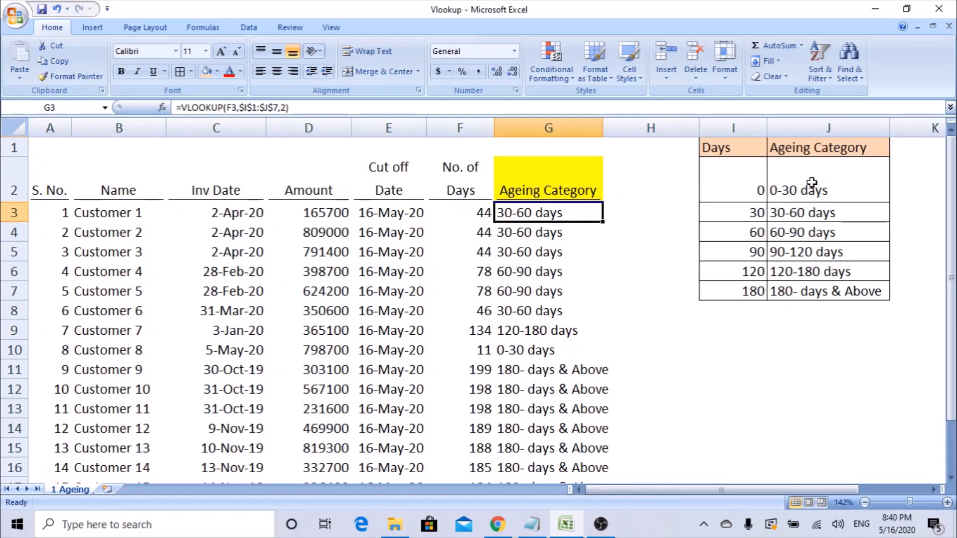
pyautogui.moveTo(805, 290)
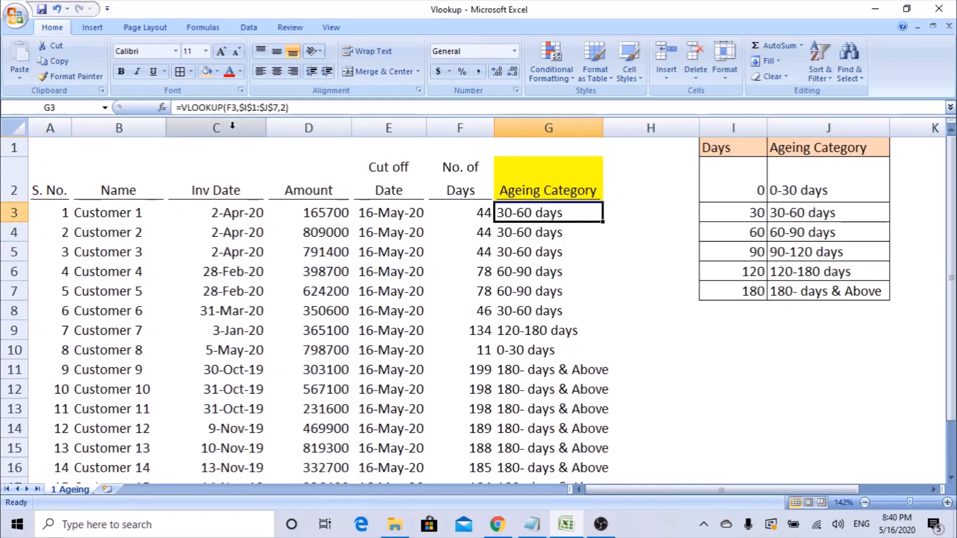
pyautogui.click(162, 108)
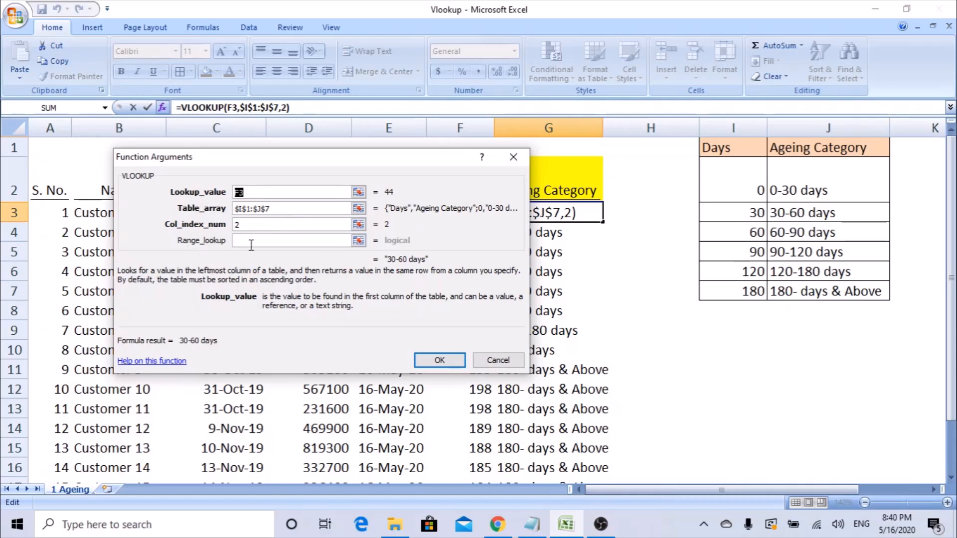
pyautogui.click(293, 240)
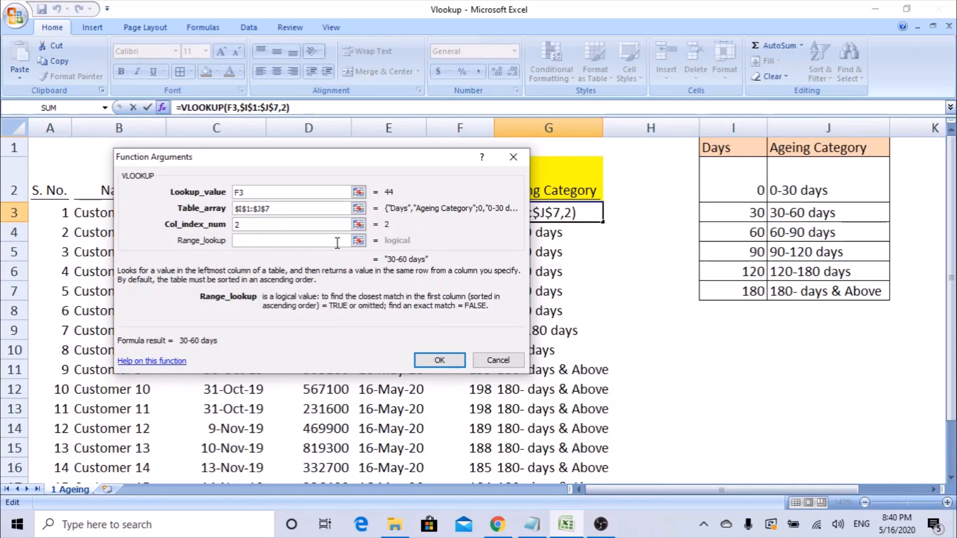
pyautogui.click(287, 240)
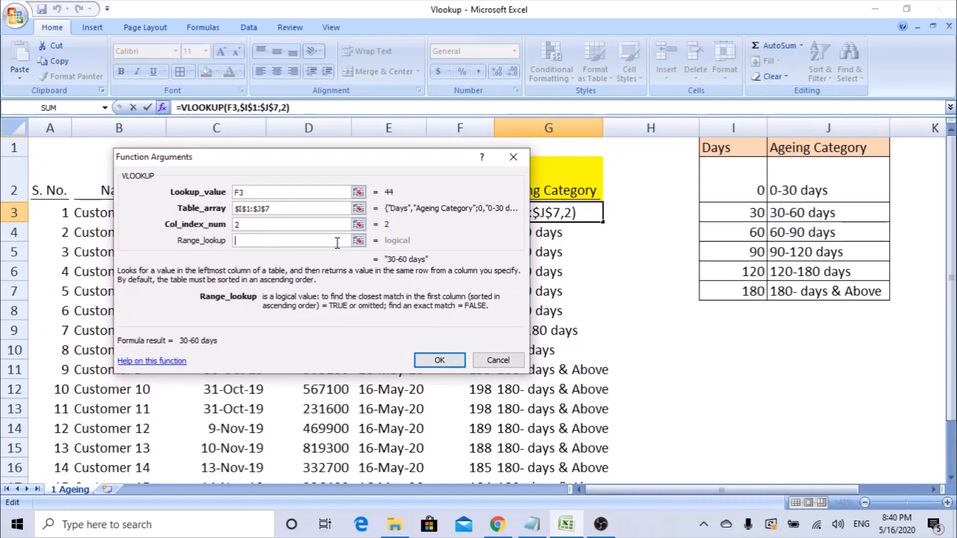
pyautogui.write('1')
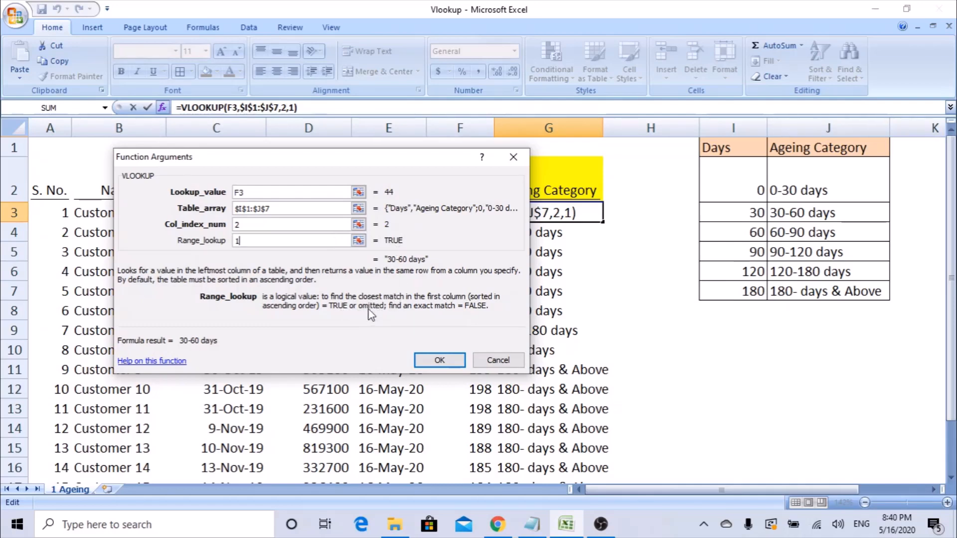
pyautogui.moveTo(338, 188)
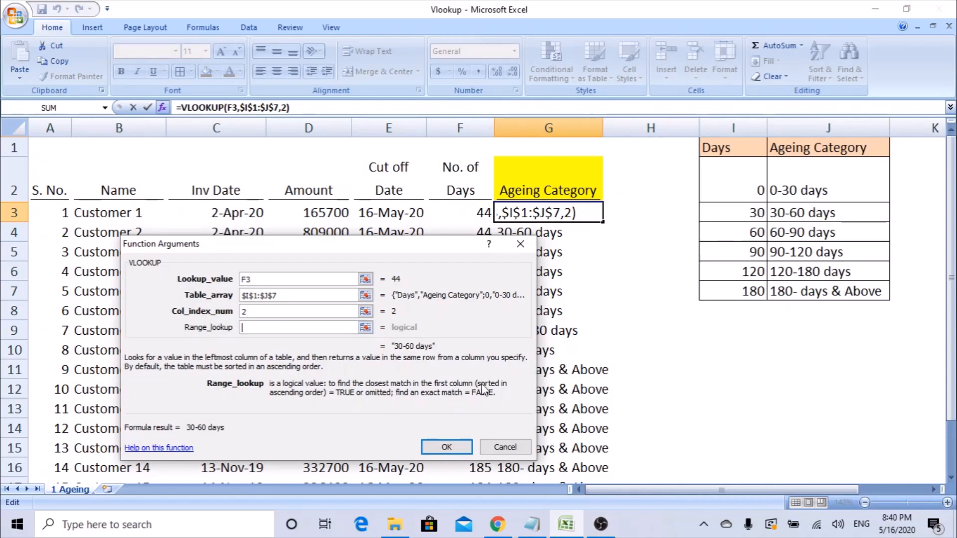
pyautogui.click(446, 446)
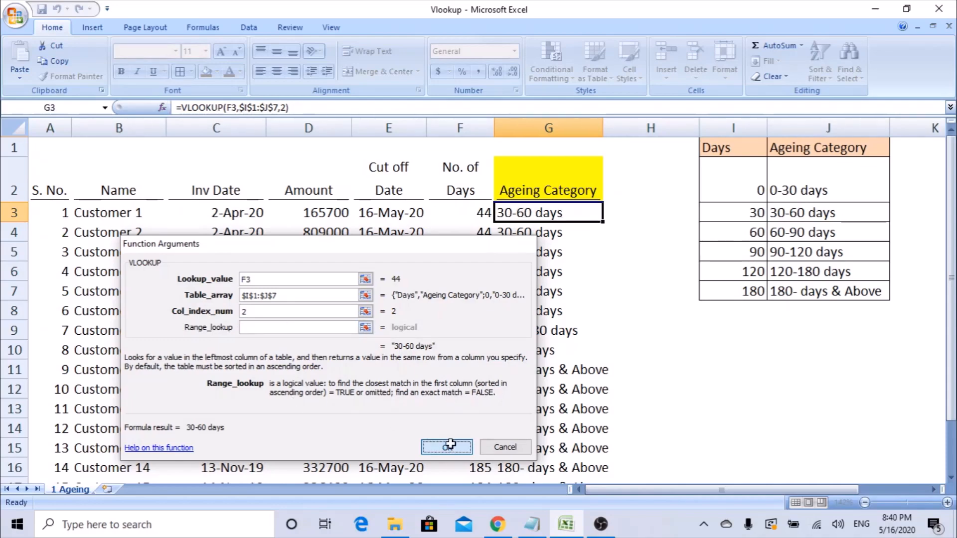
pyautogui.click(446, 446)
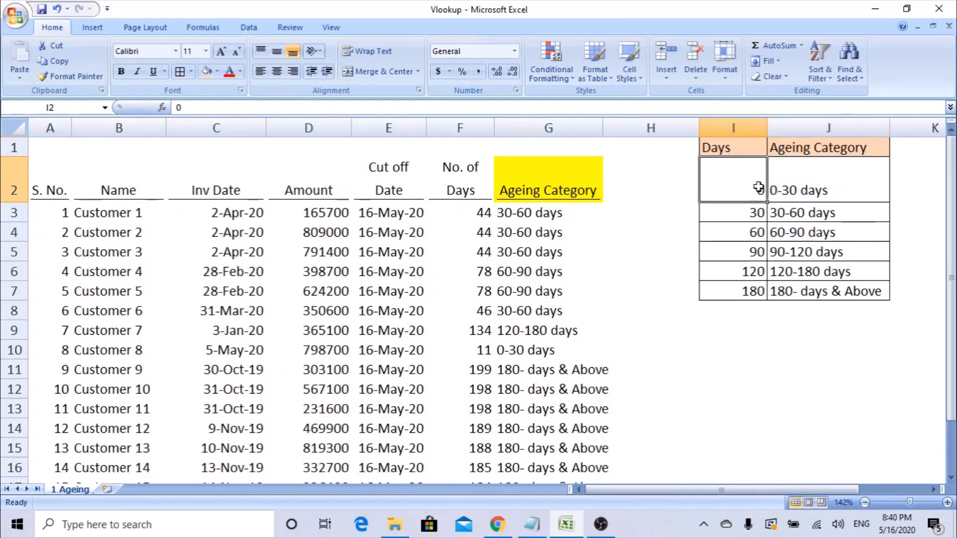
pyautogui.click(732, 213)
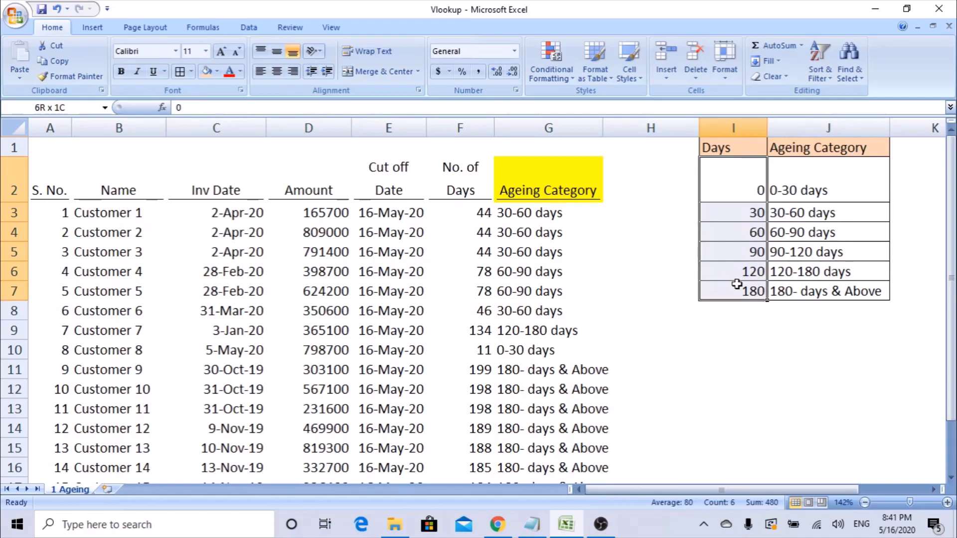
pyautogui.click(732, 185)
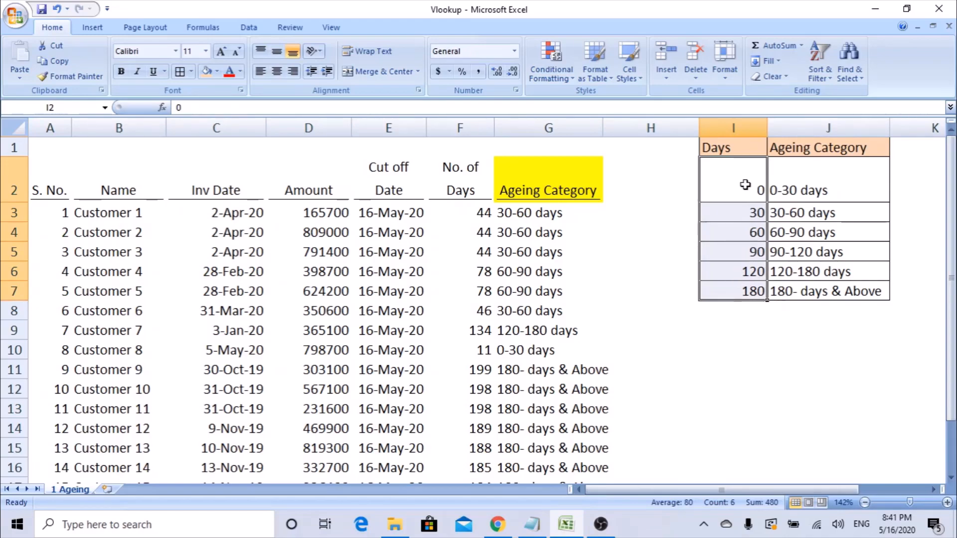
pyautogui.click(547, 212)
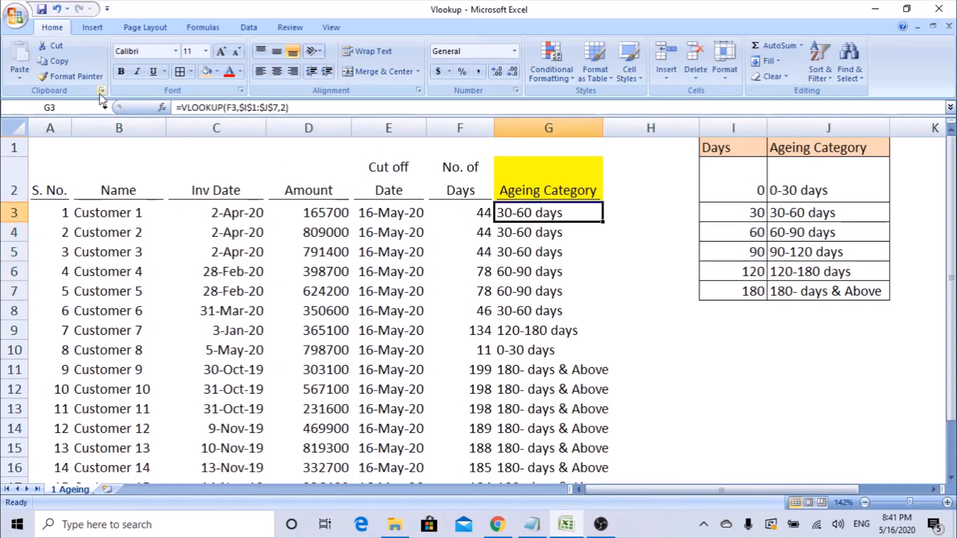
pyautogui.click(162, 108)
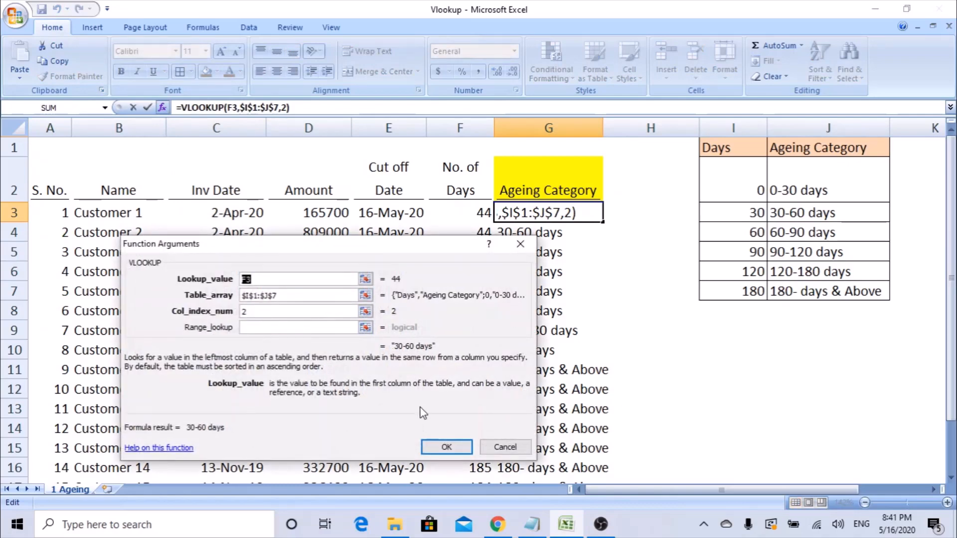
pyautogui.click(447, 446)
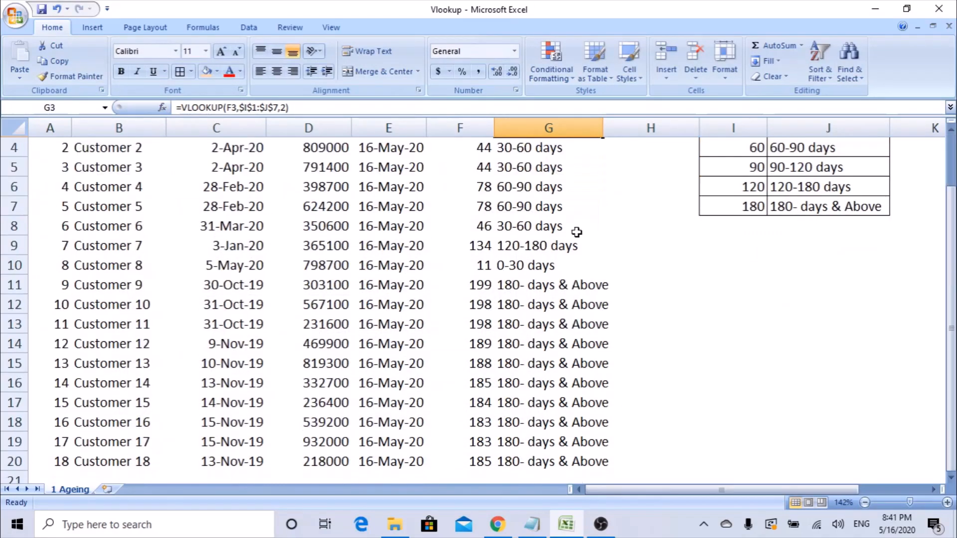
pyautogui.scroll(3)
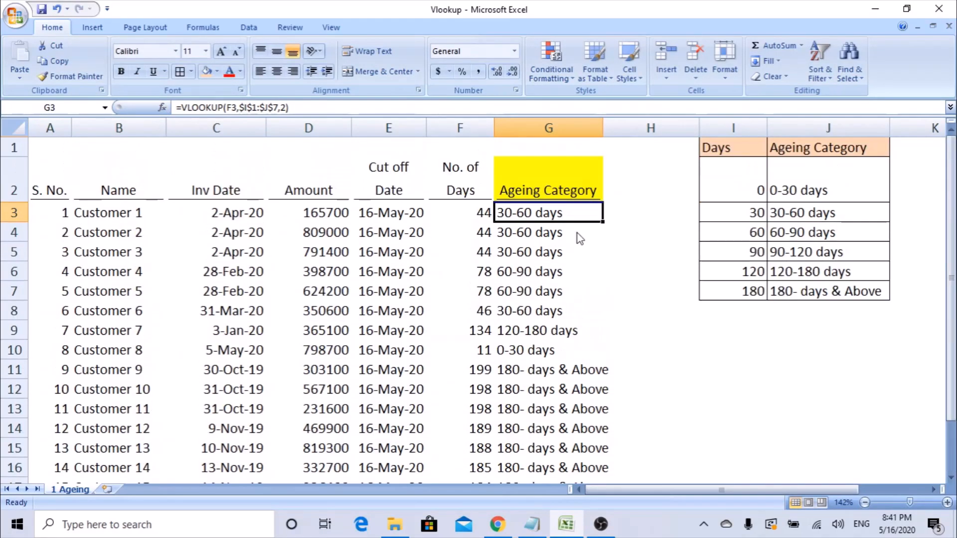
pyautogui.moveTo(575, 232)
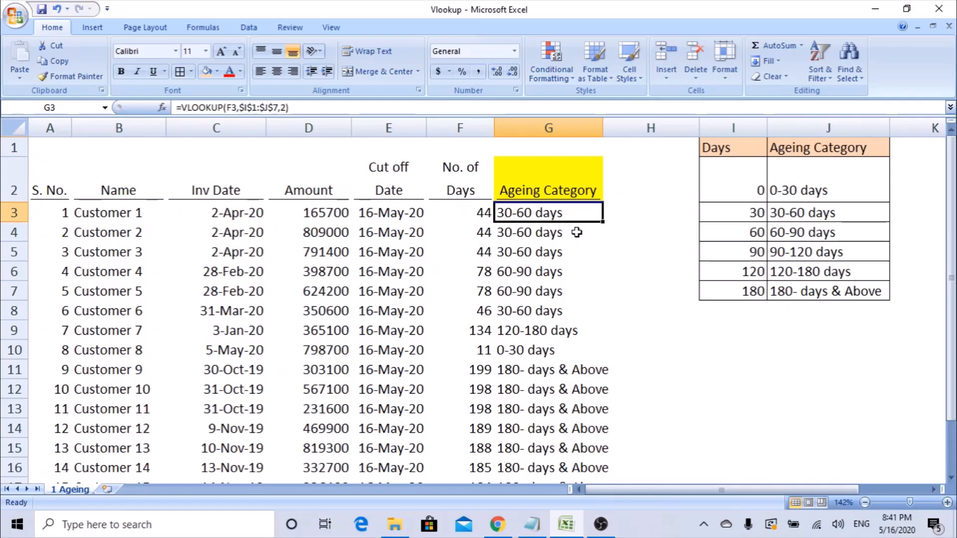